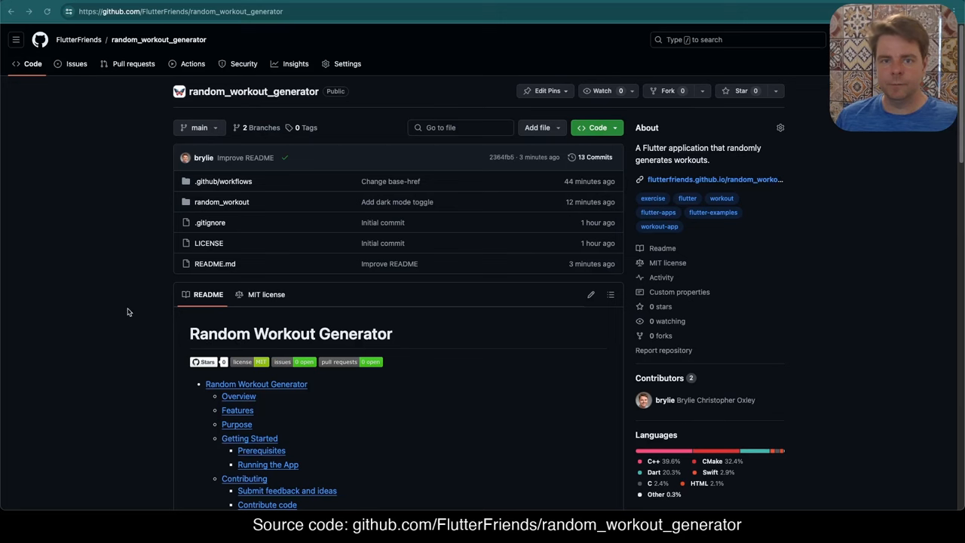
mouse_move(712, 169)
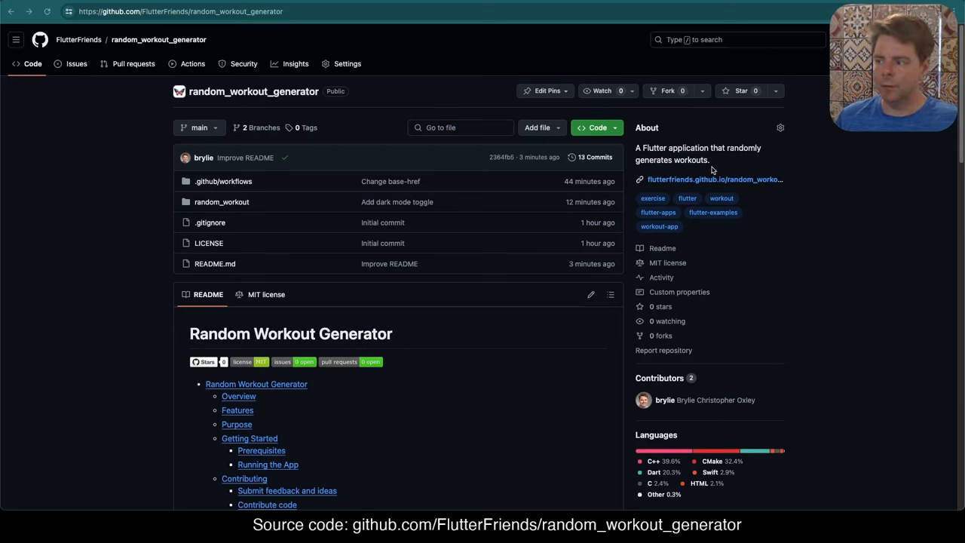
mouse_move(45, 171)
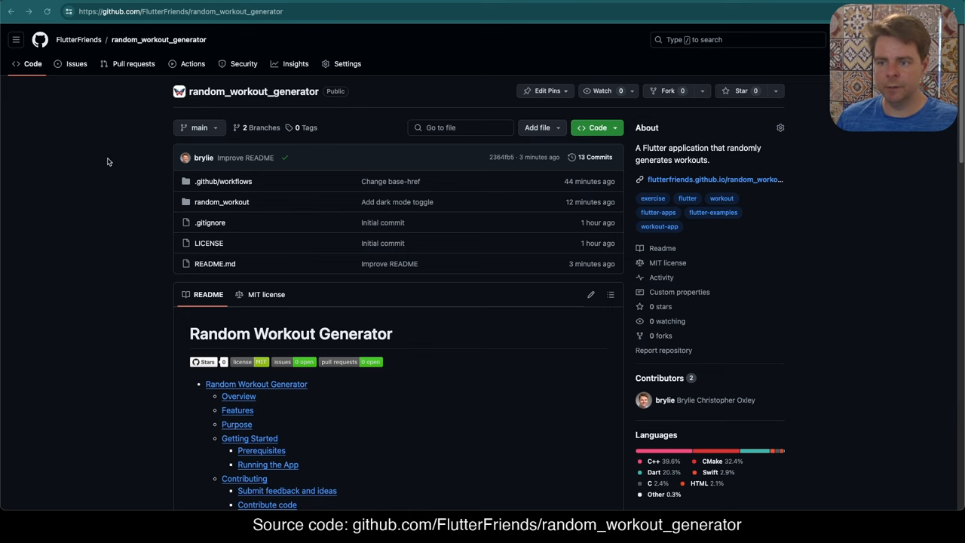
mouse_move(118, 166)
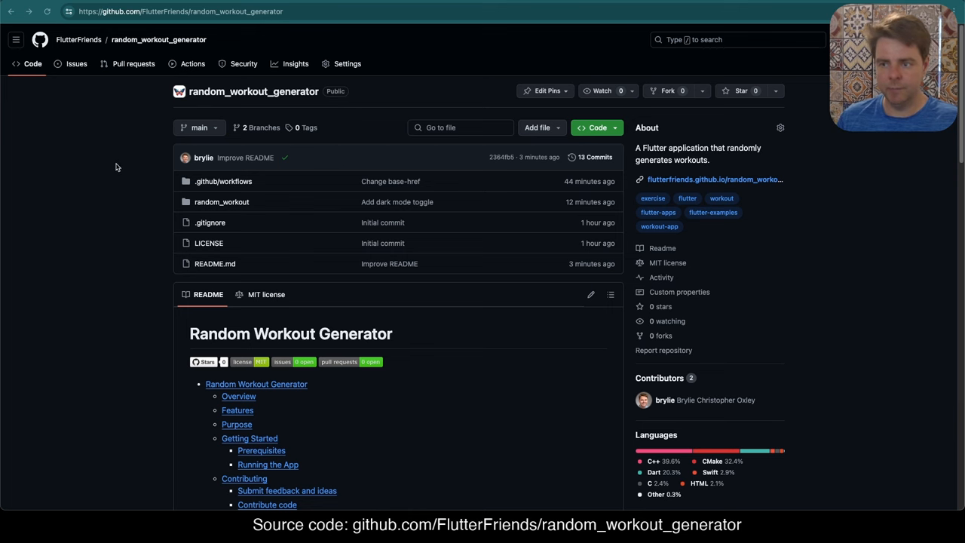
- Launch the deployed workout generator from the About link and regenerate a fresh five-exercise workout
scroll("down", 3)
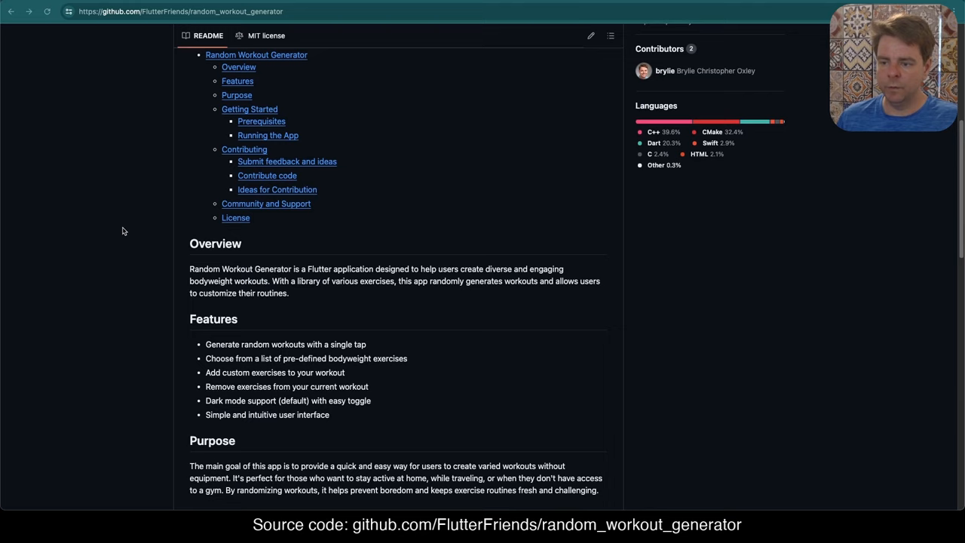
scroll("down", 3)
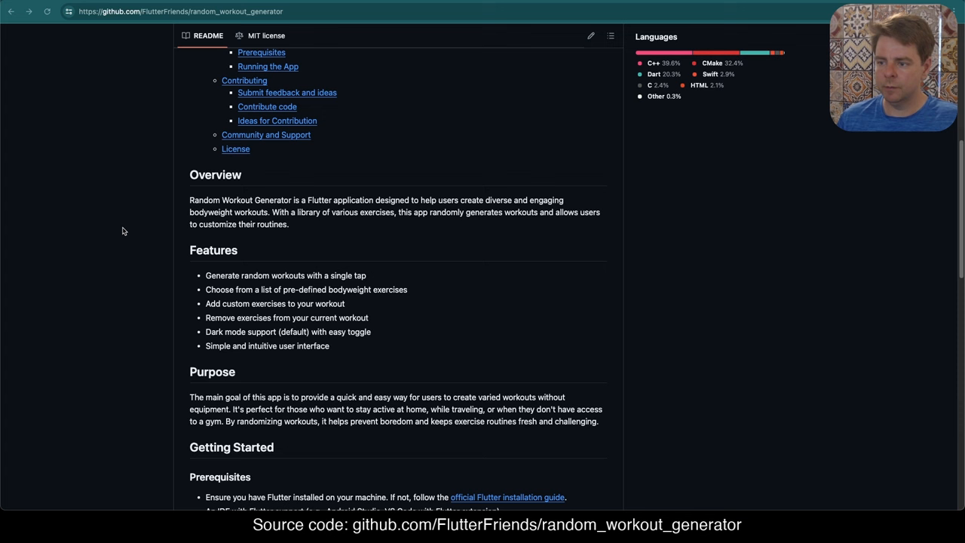
mouse_move(349, 223)
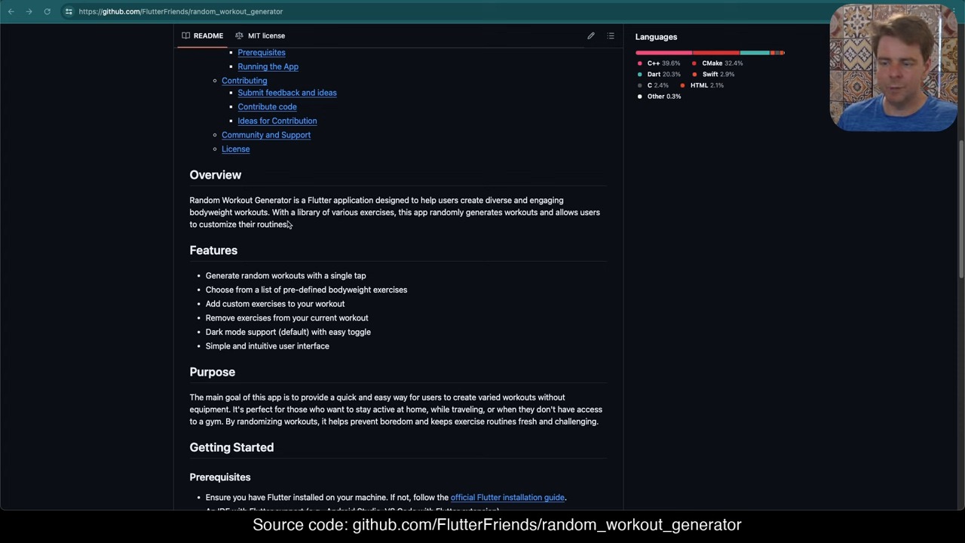
mouse_move(348, 226)
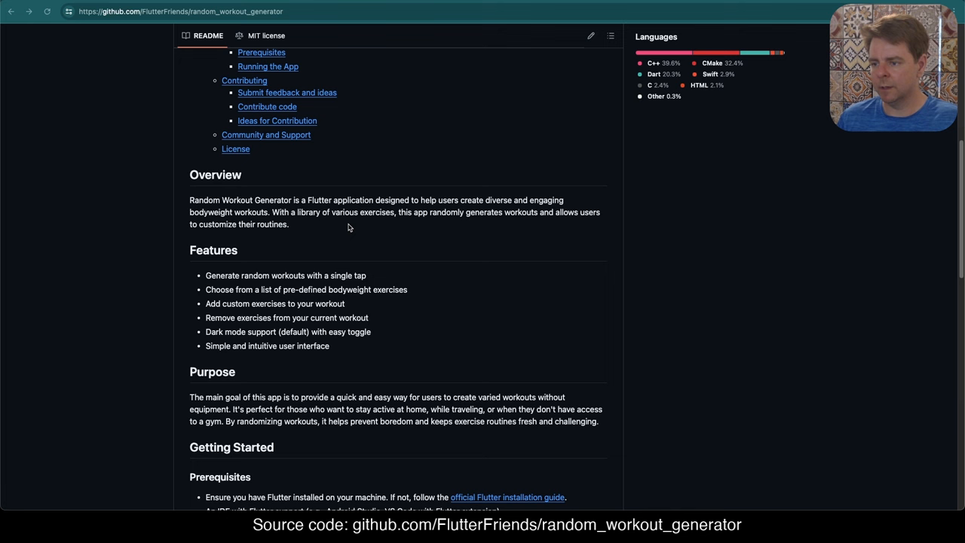
mouse_move(420, 231)
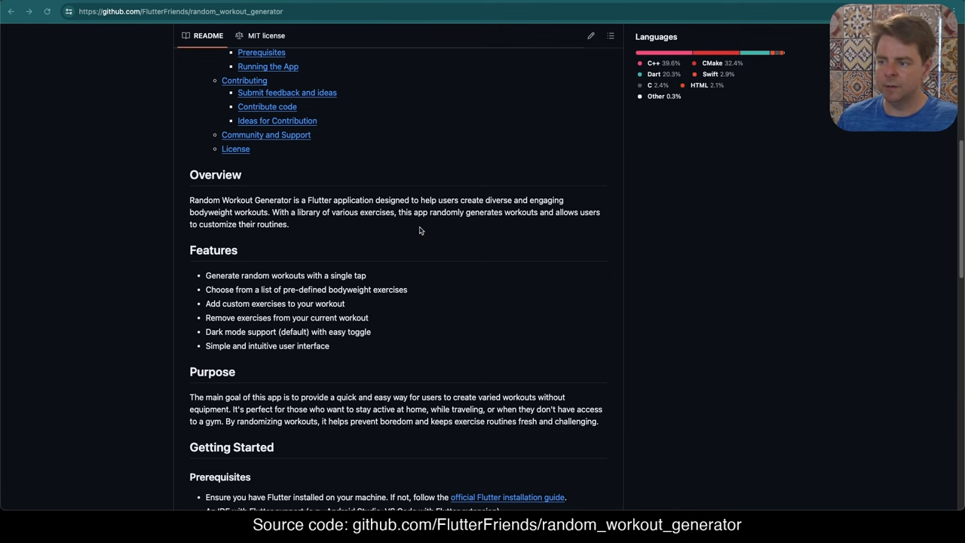
mouse_move(329, 239)
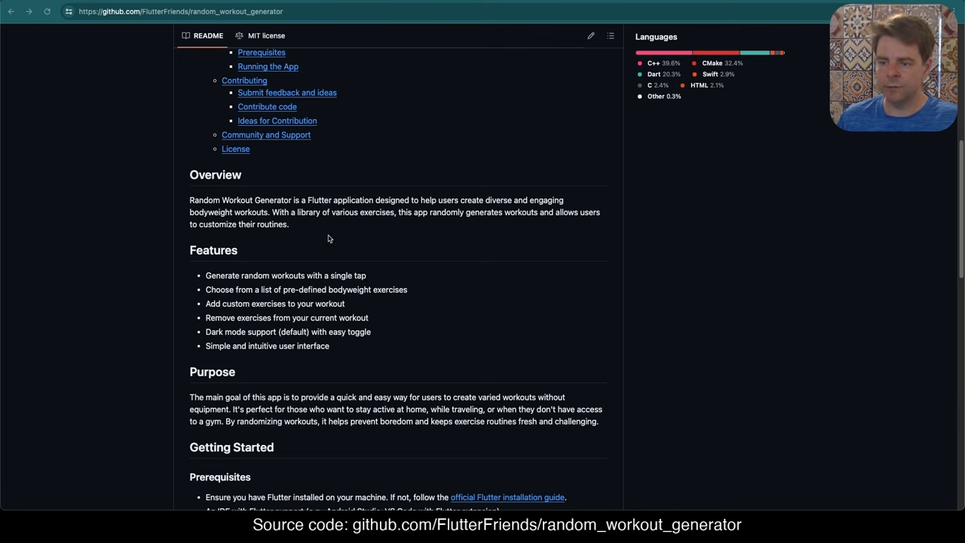
scroll("down", 3)
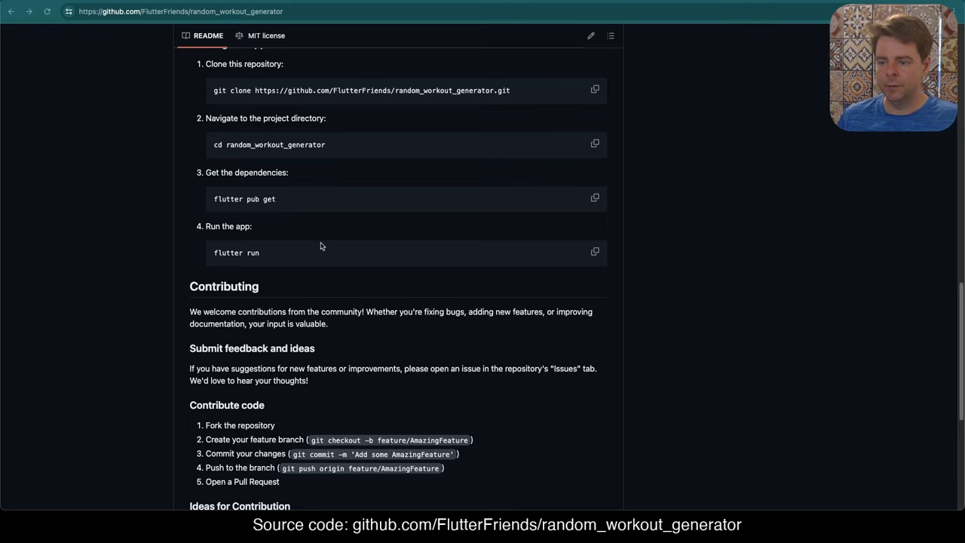
scroll("down", 3)
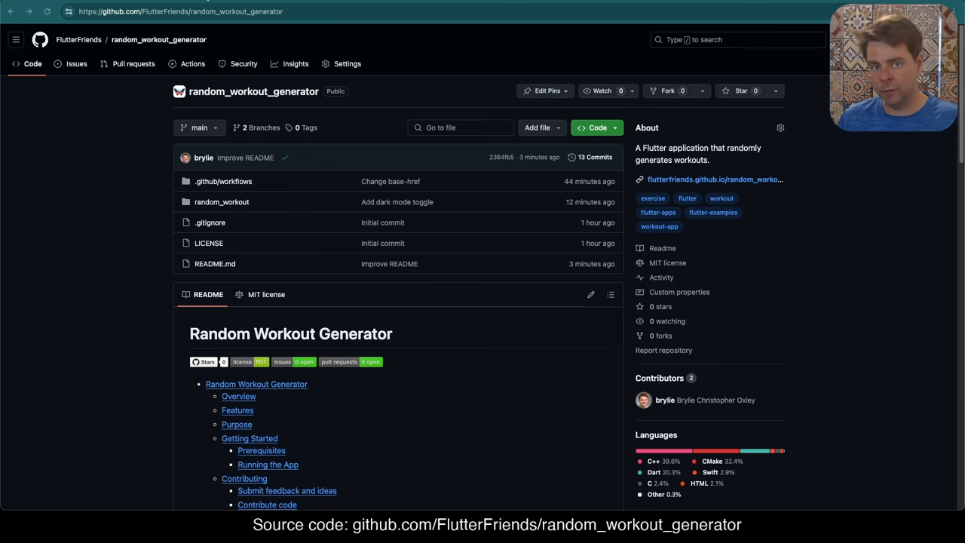
left_click(715, 179)
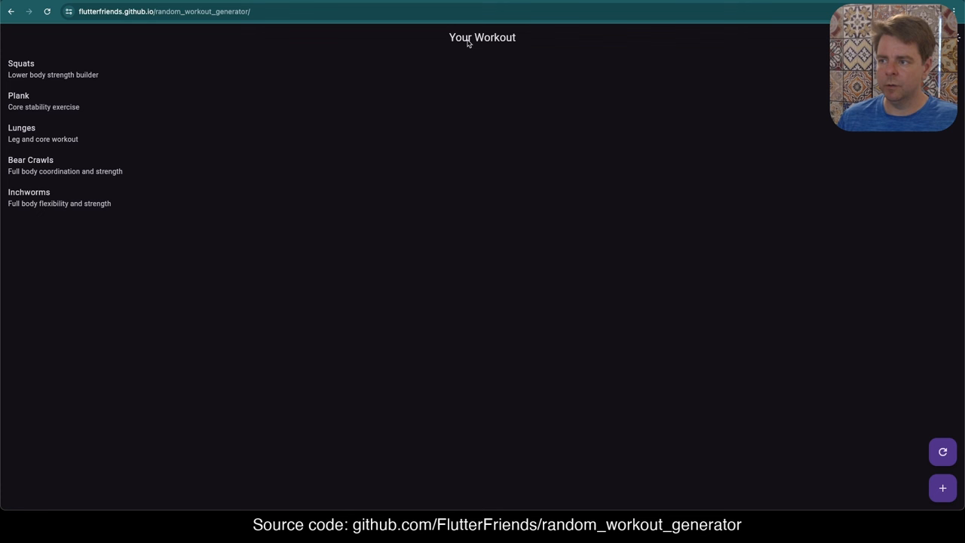
mouse_move(233, 211)
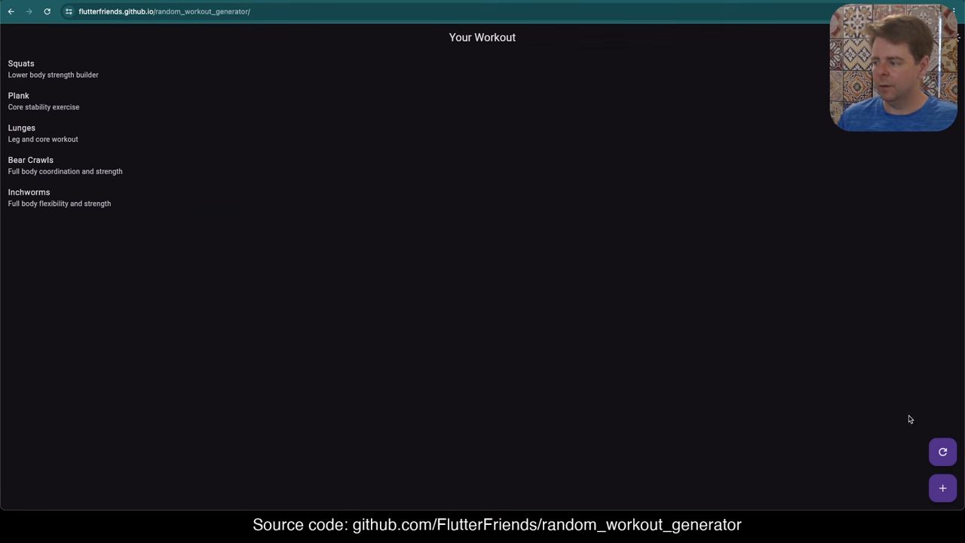
left_click(942, 452)
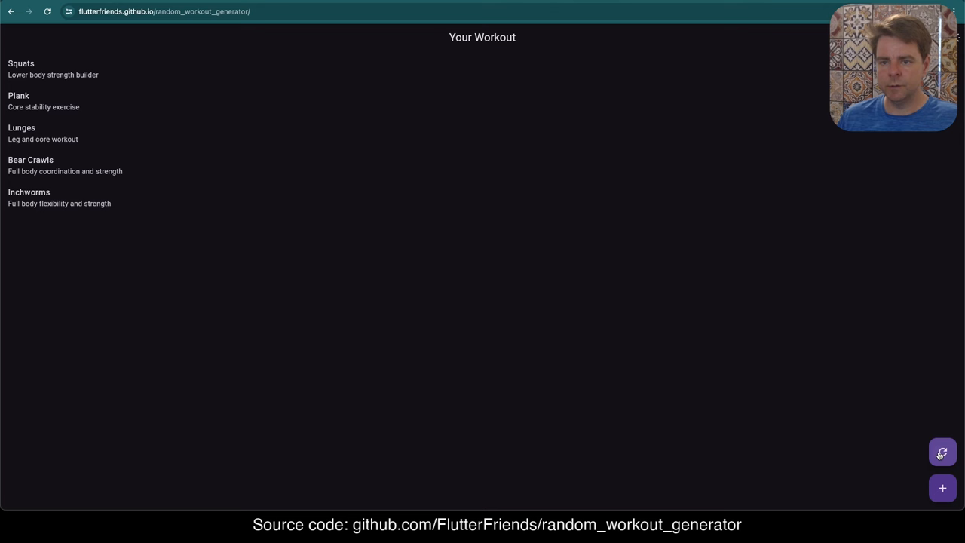
left_click(941, 452)
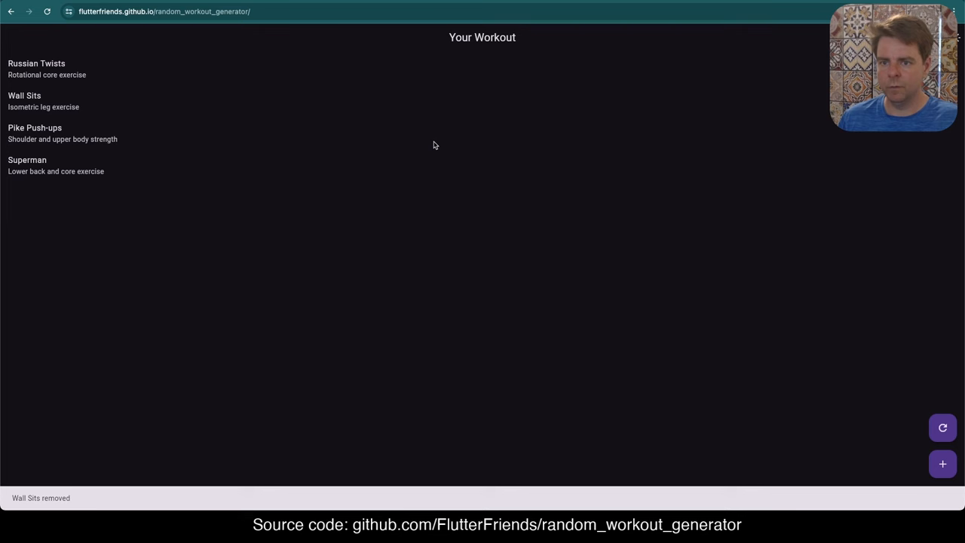
mouse_move(895, 495)
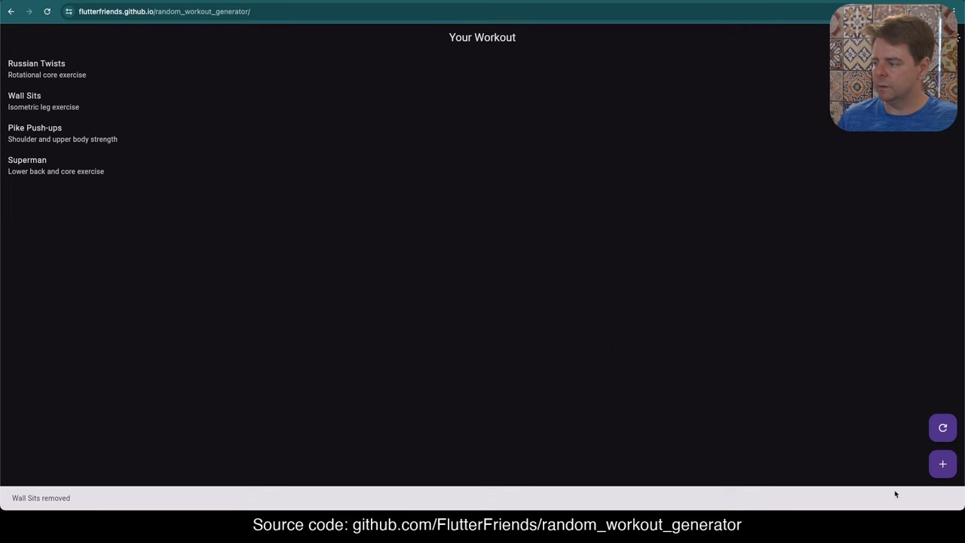
- Add Bear Crawls to the workout from the exercise list
left_click(942, 464)
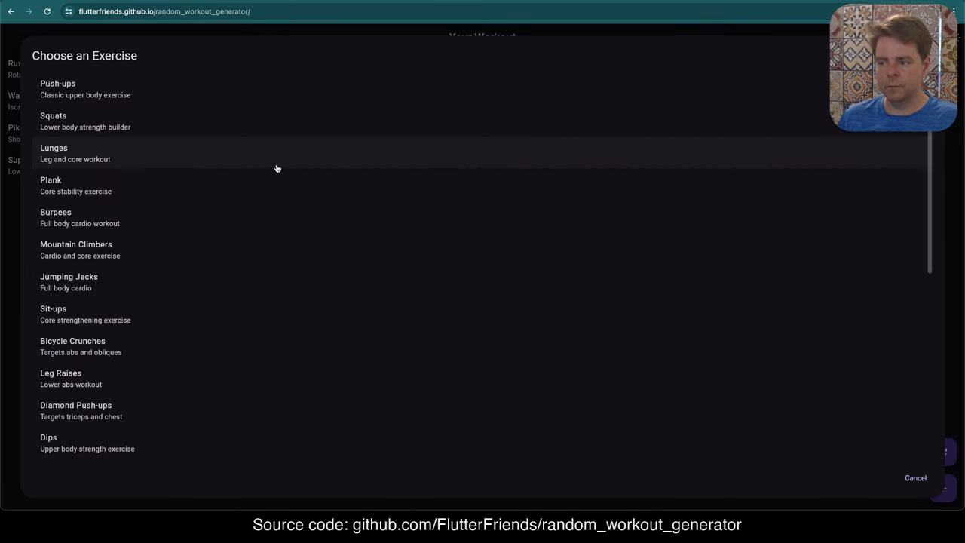
scroll("down", 3)
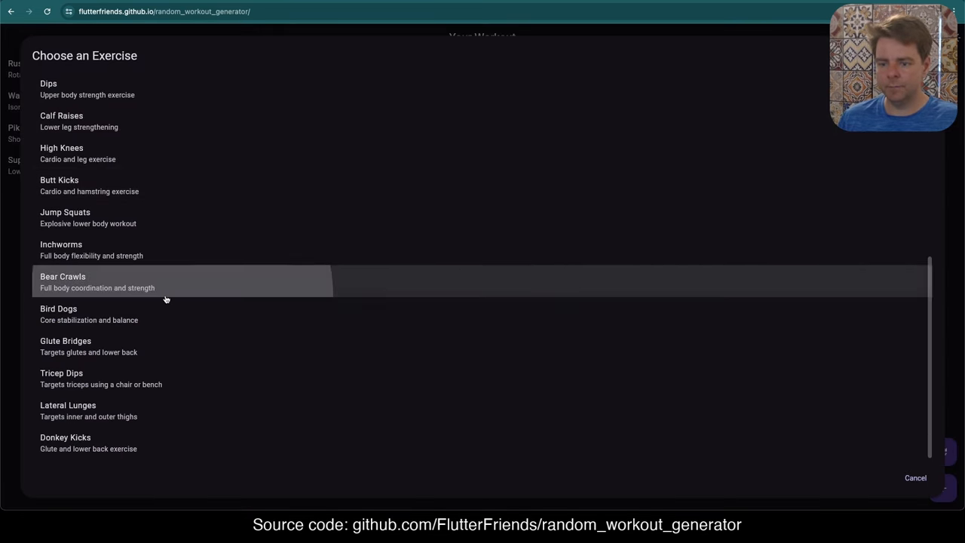
left_click(98, 282)
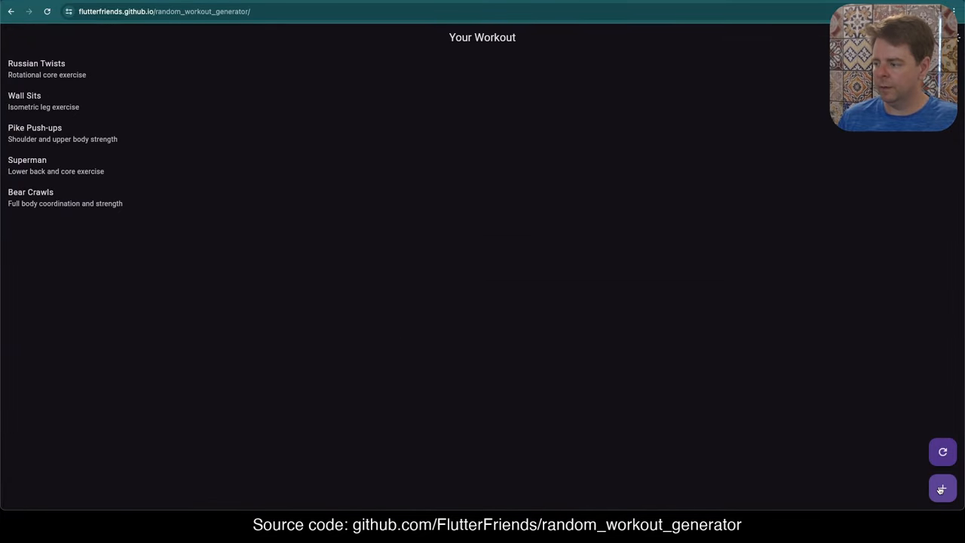
- Create the custom exercise 'Eat some chips' described as 'MMMMmmmm salty' and add it
type("Eat some chips")
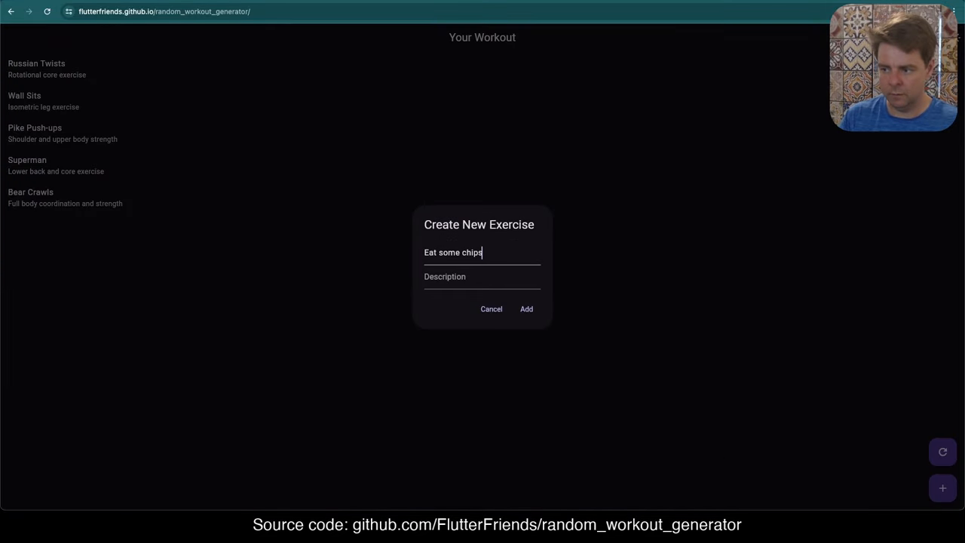
type("MMMMmmmm")
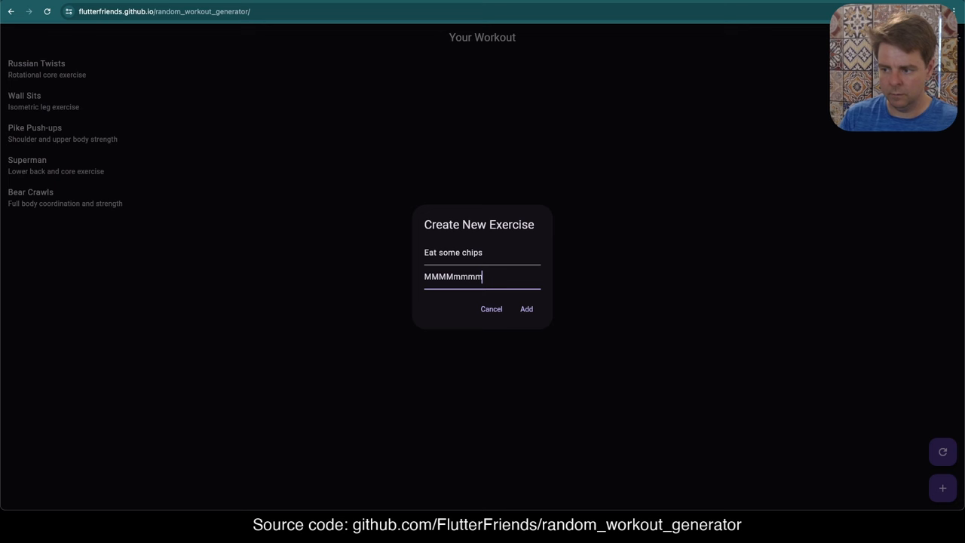
type("salty")
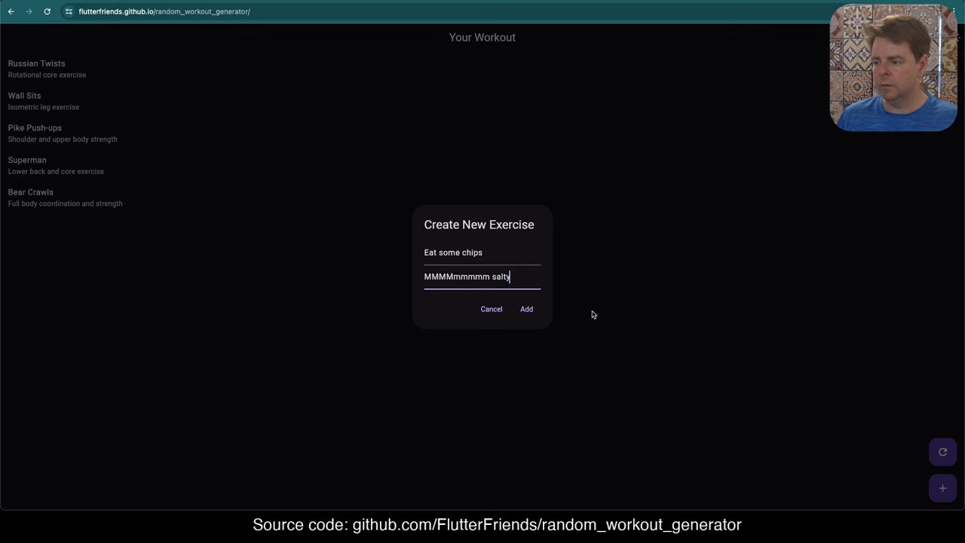
left_click(526, 309)
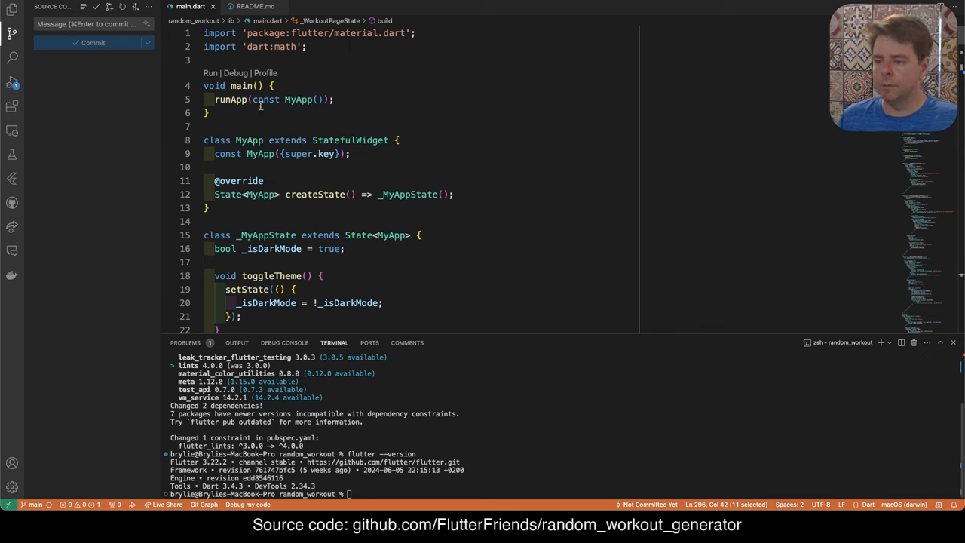
double_click(298, 100)
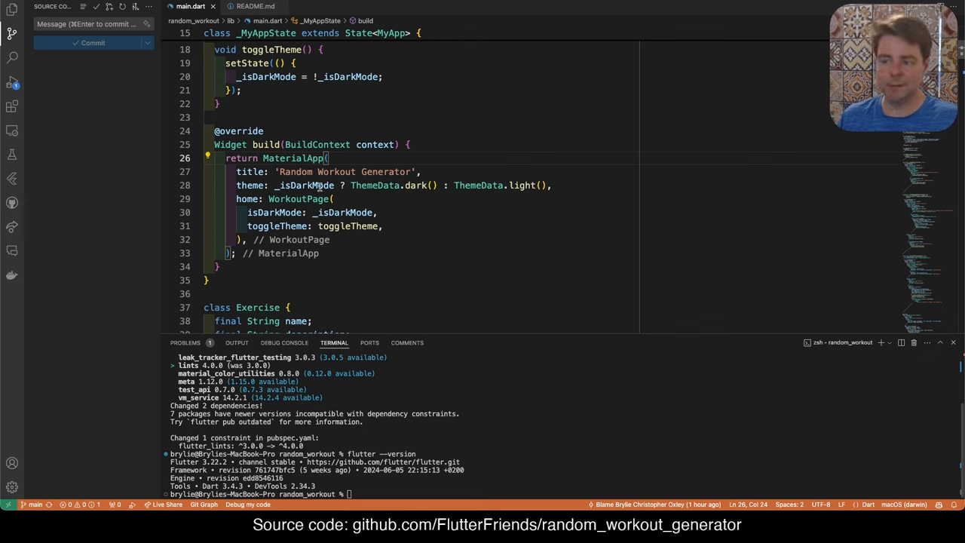
mouse_move(350, 196)
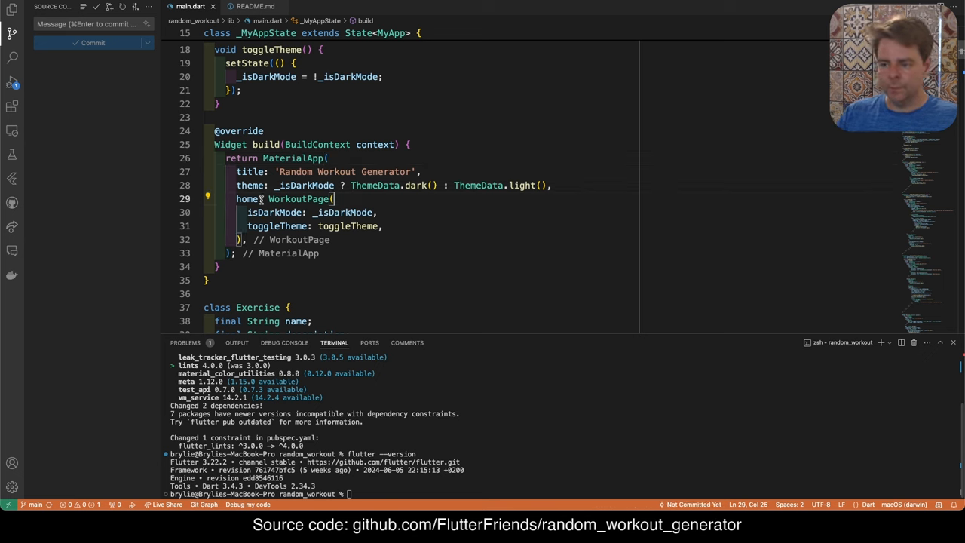
mouse_move(247, 199)
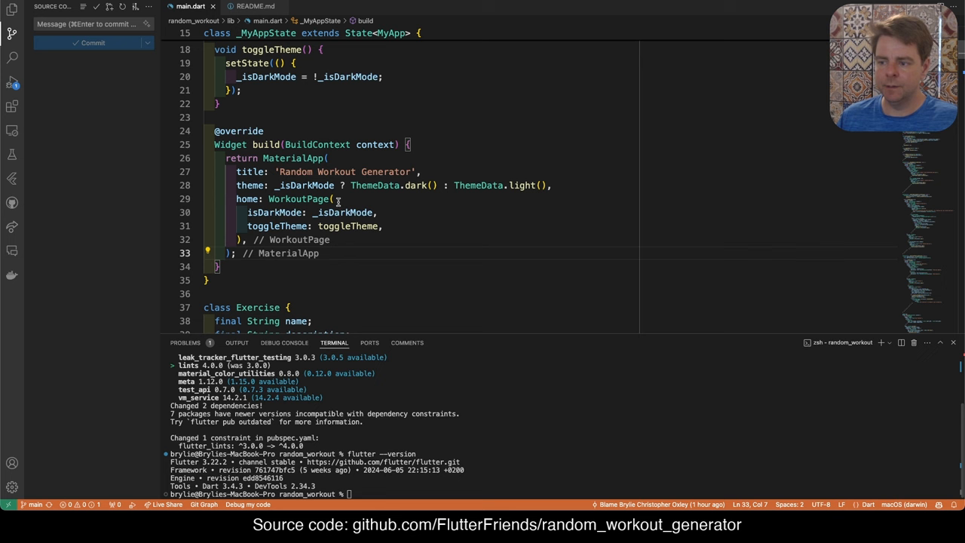
mouse_move(332, 211)
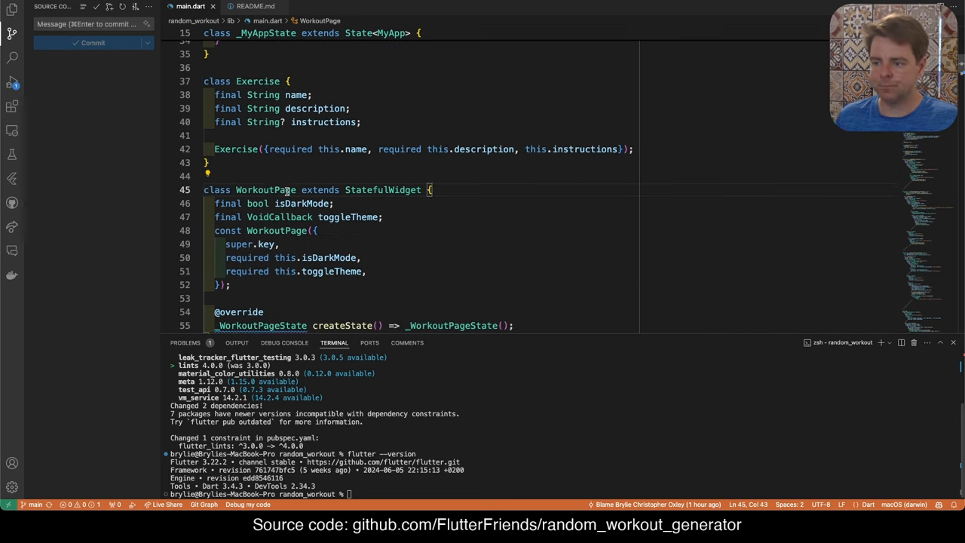
scroll("down", 3)
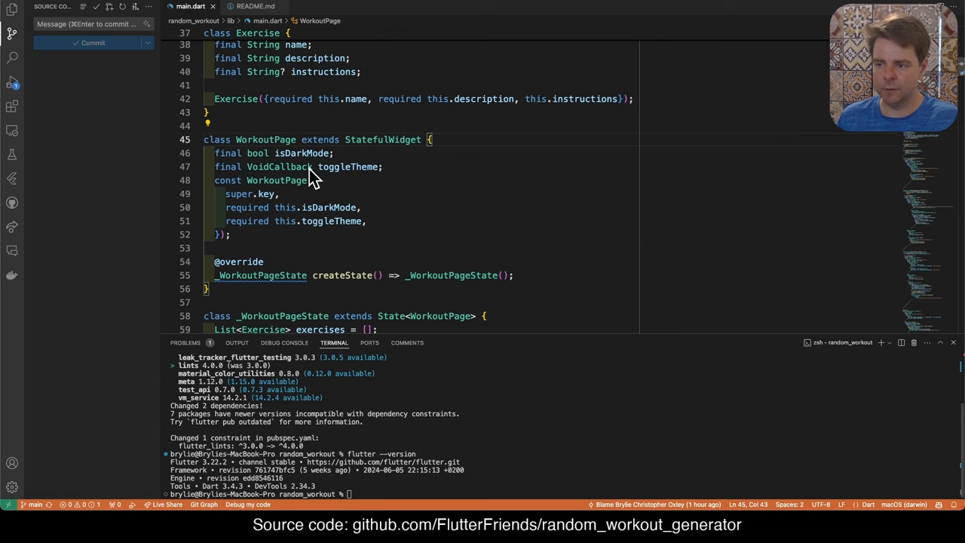
scroll("down", 3)
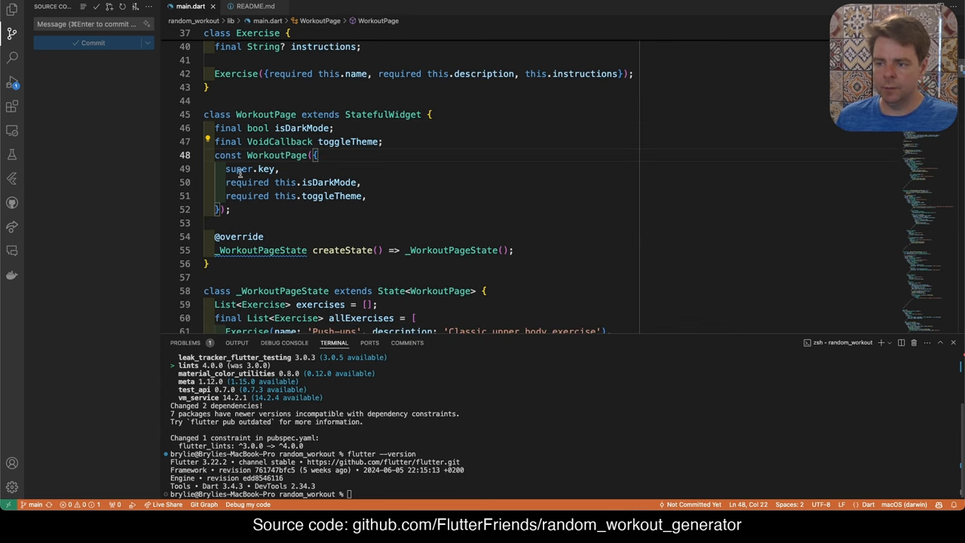
scroll("down", 3)
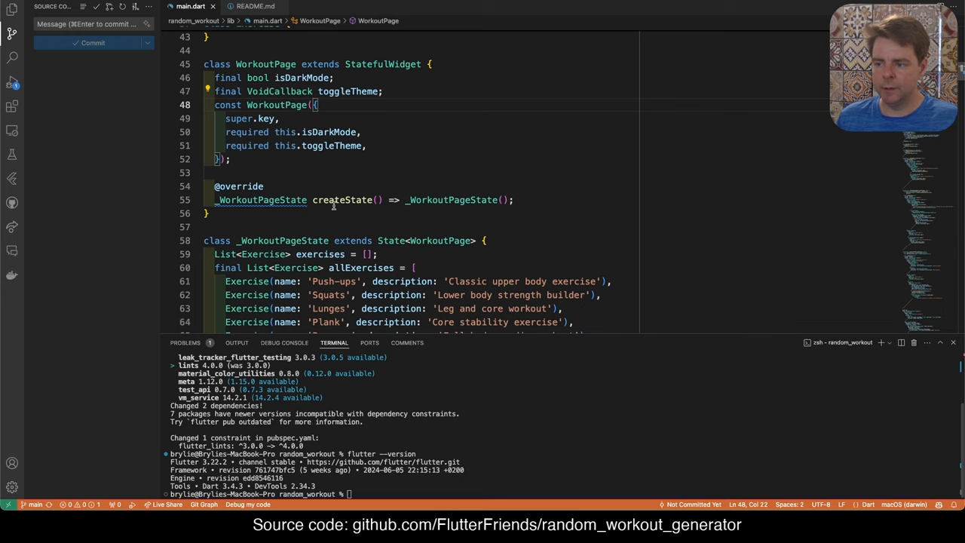
scroll("down", 3)
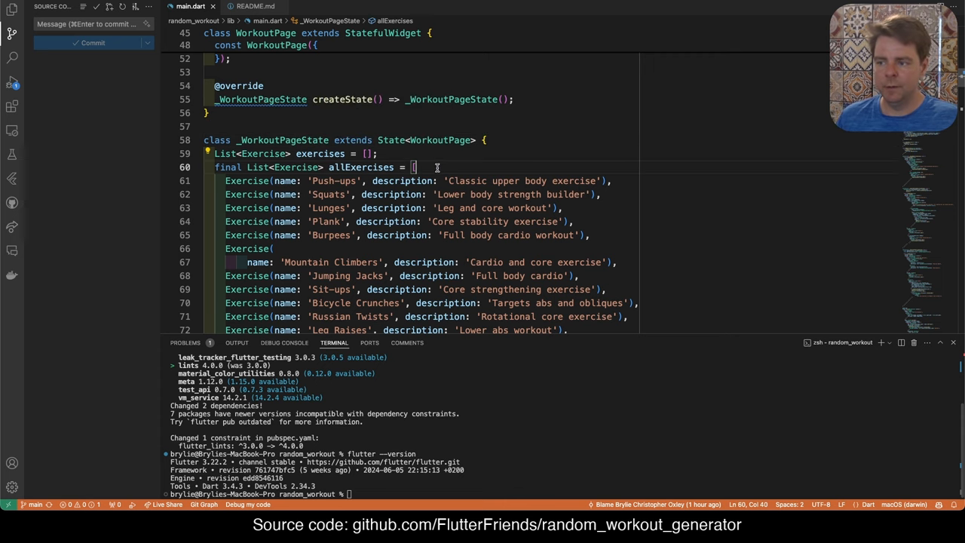
scroll("down", 3)
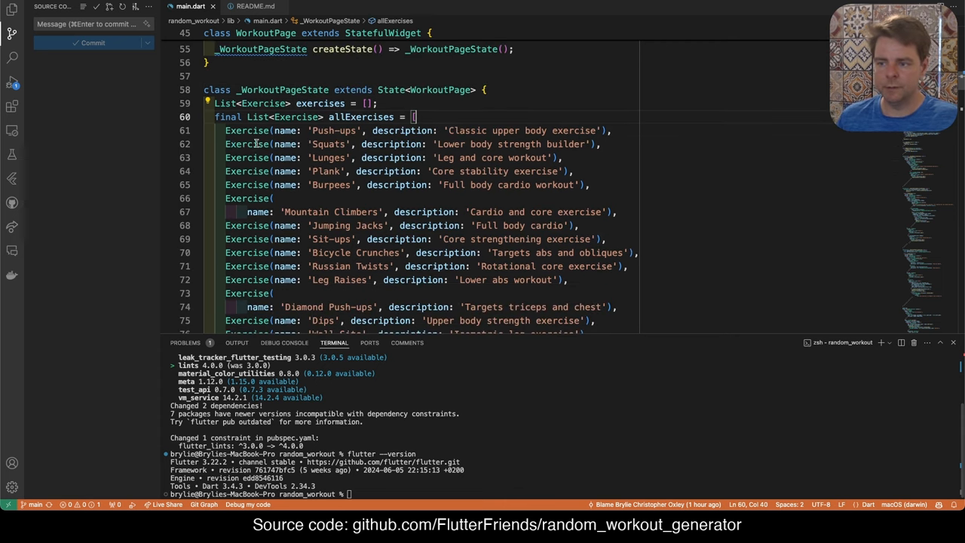
scroll("down", 3)
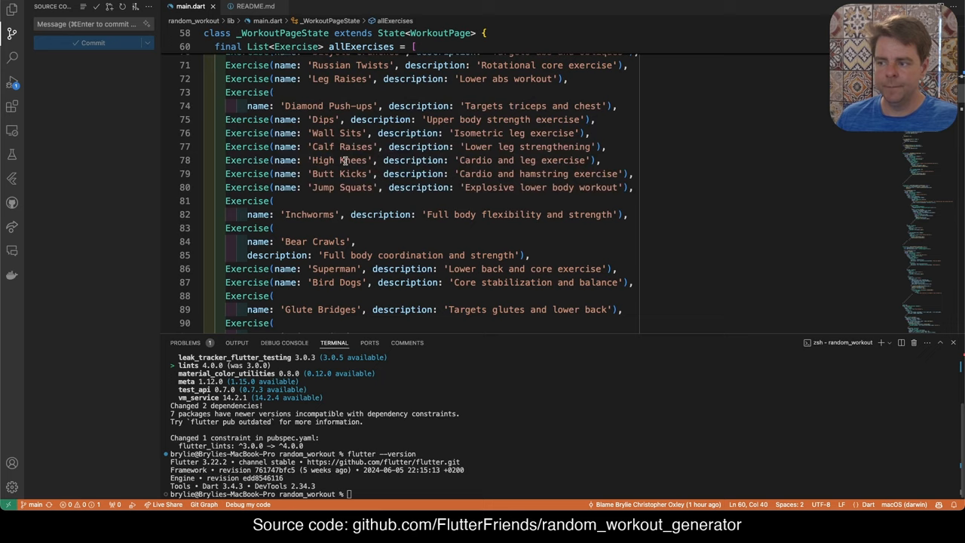
scroll("down", 3)
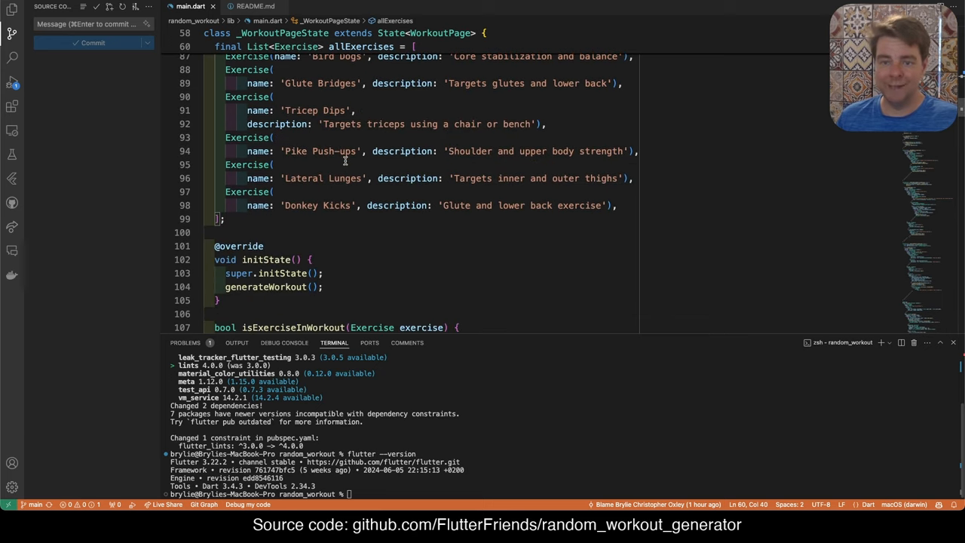
mouse_move(334, 209)
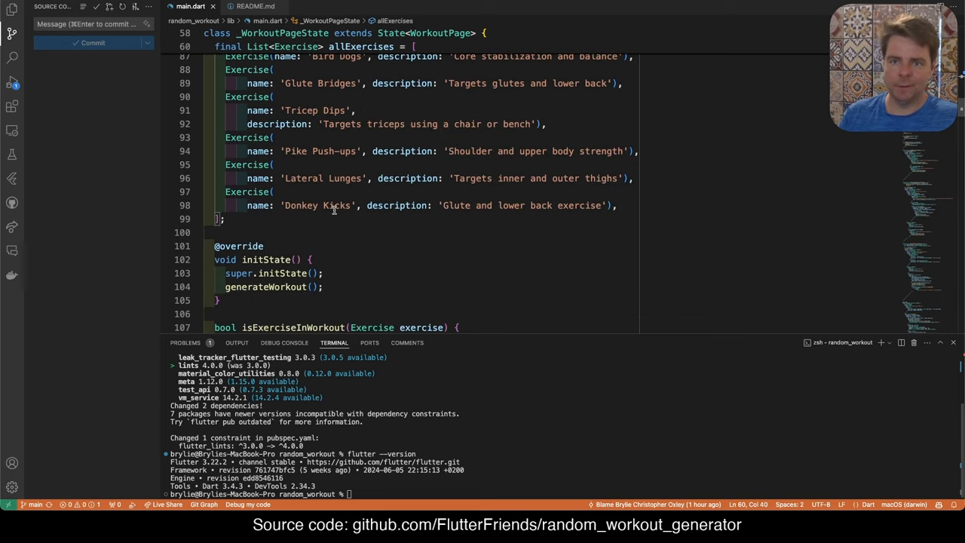
mouse_move(389, 187)
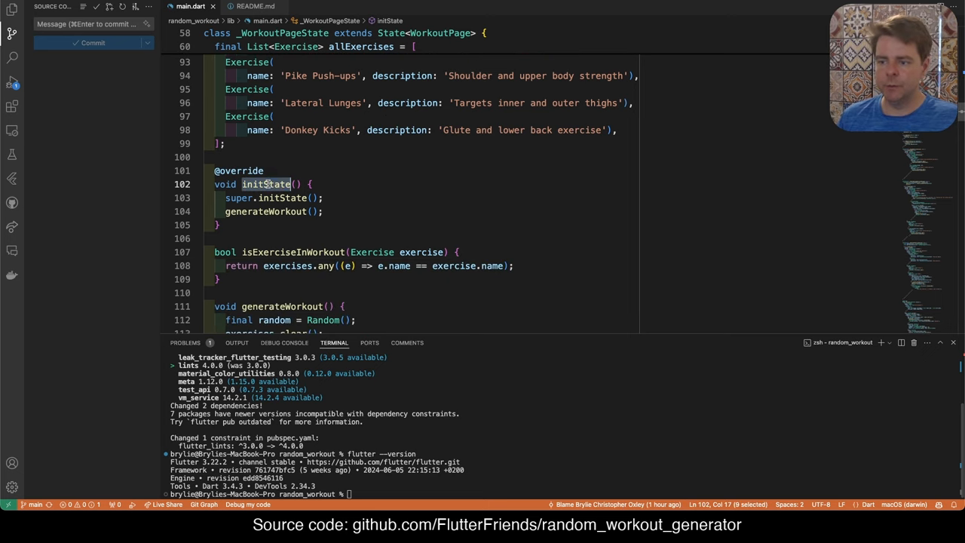
mouse_move(265, 184)
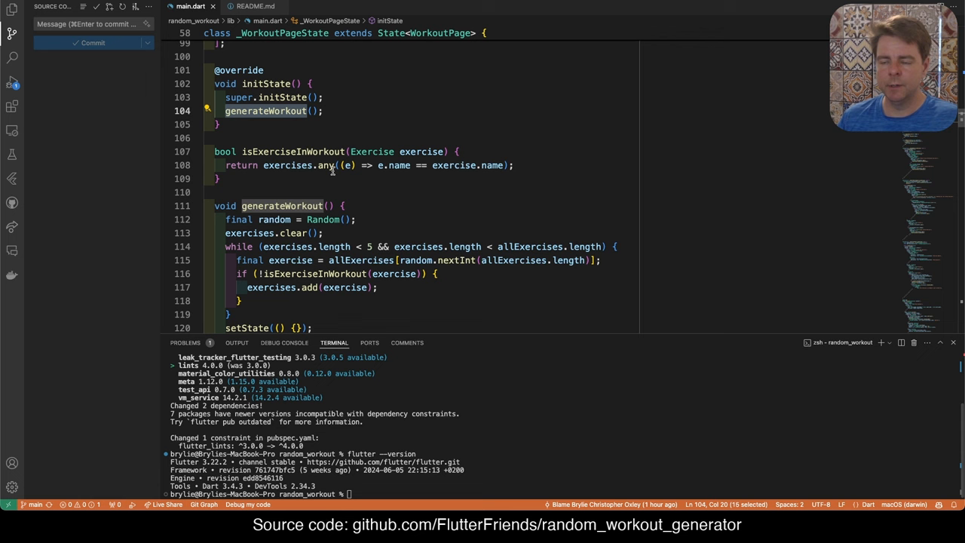
mouse_move(324, 164)
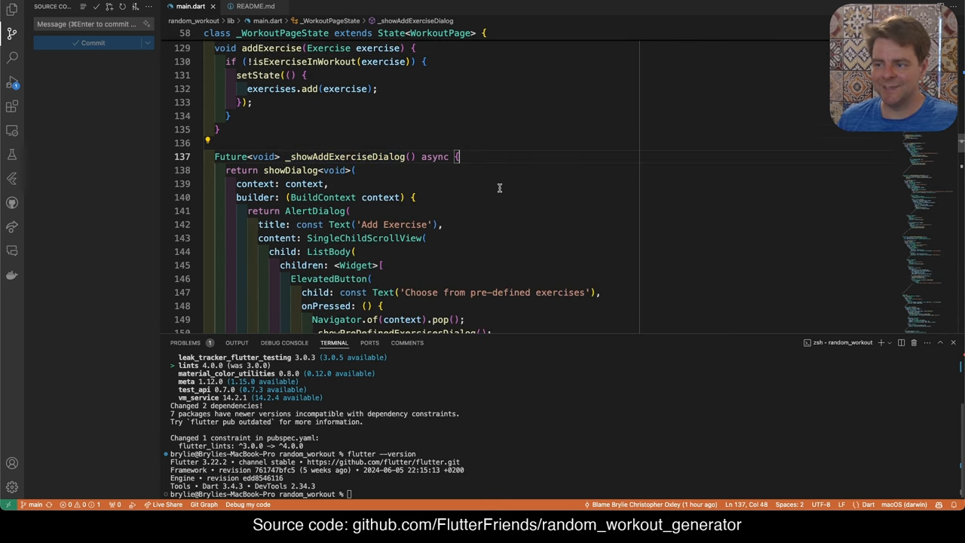
scroll("down", 3)
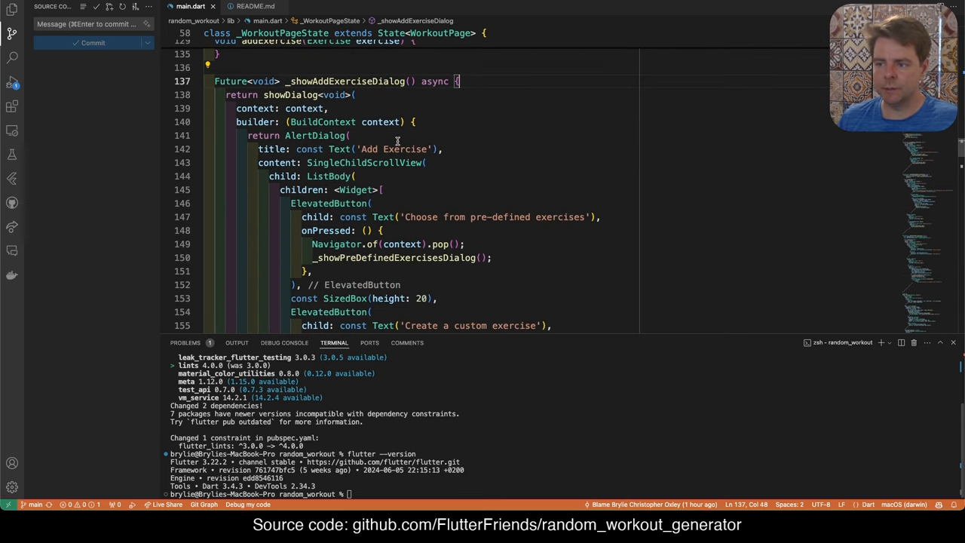
mouse_move(338, 149)
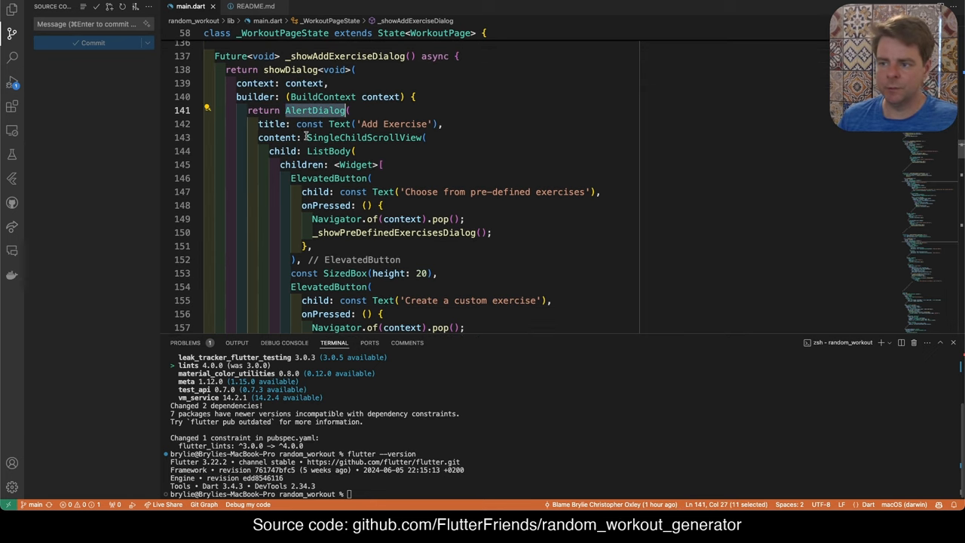
scroll("down", 3)
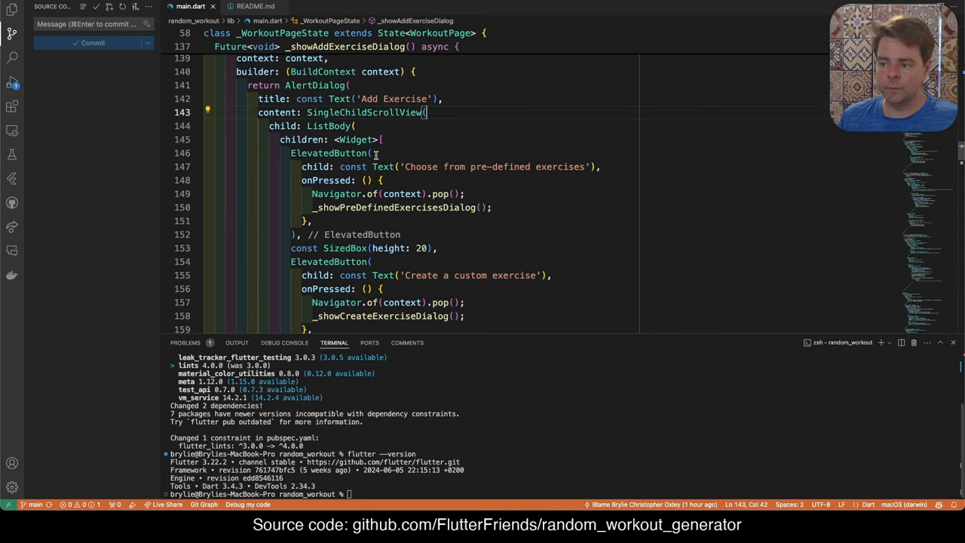
scroll("down", 3)
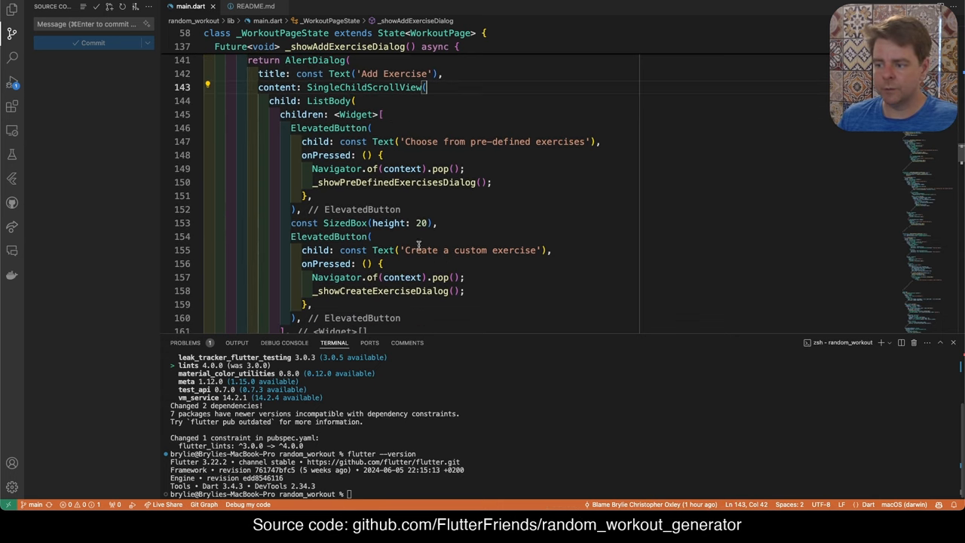
double_click(452, 250)
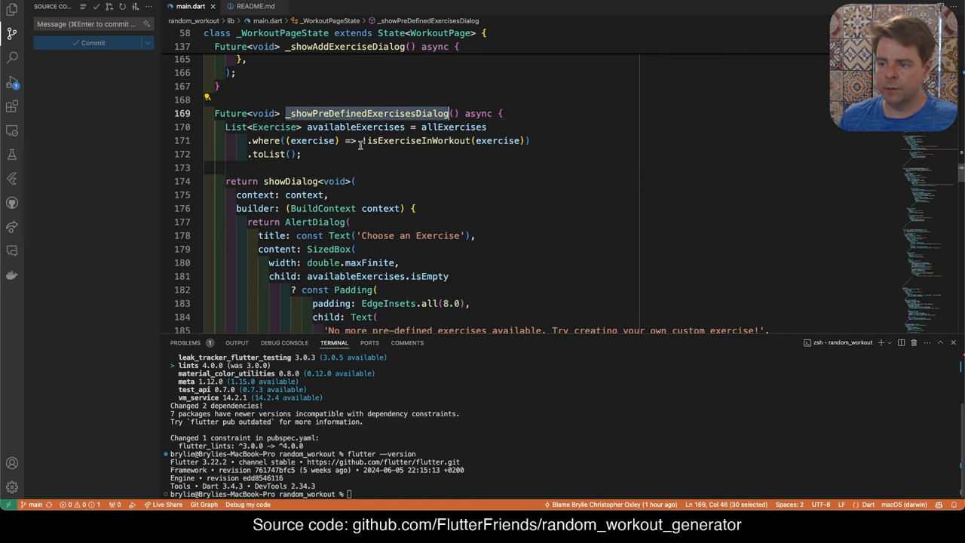
scroll("down", 3)
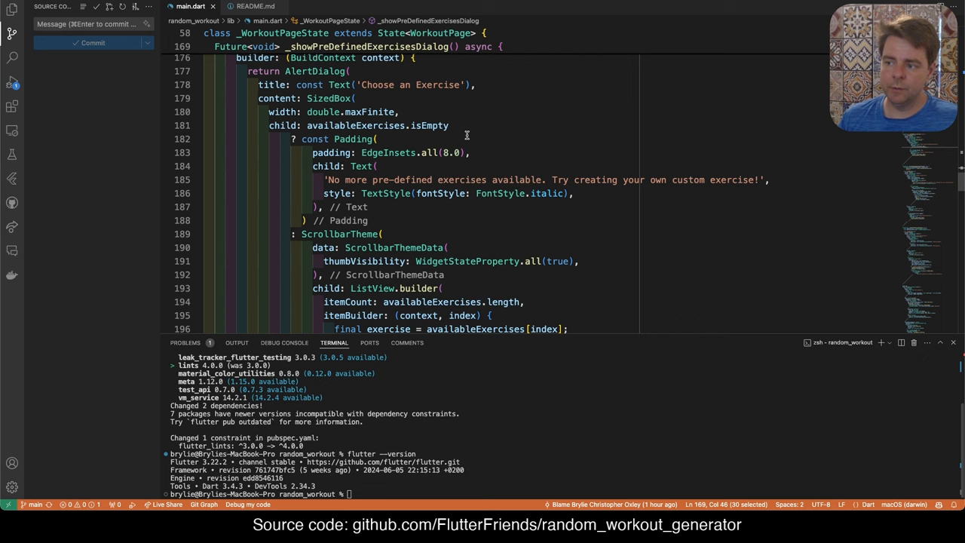
double_click(430, 125)
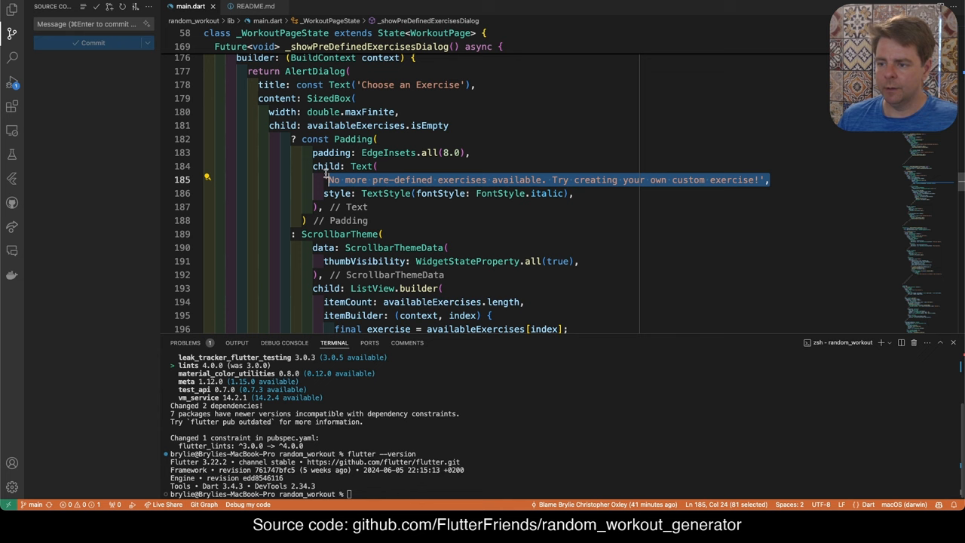
scroll("down", 3)
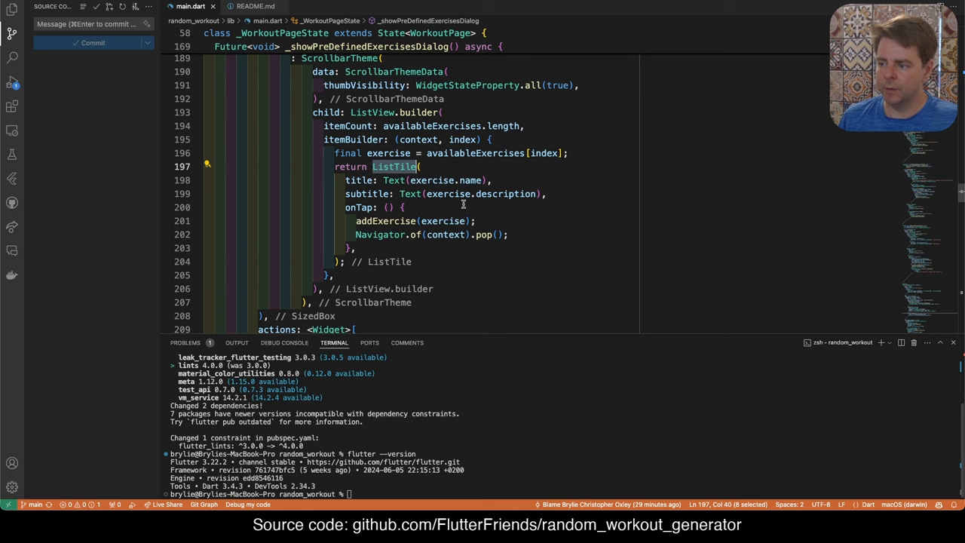
scroll("down", 3)
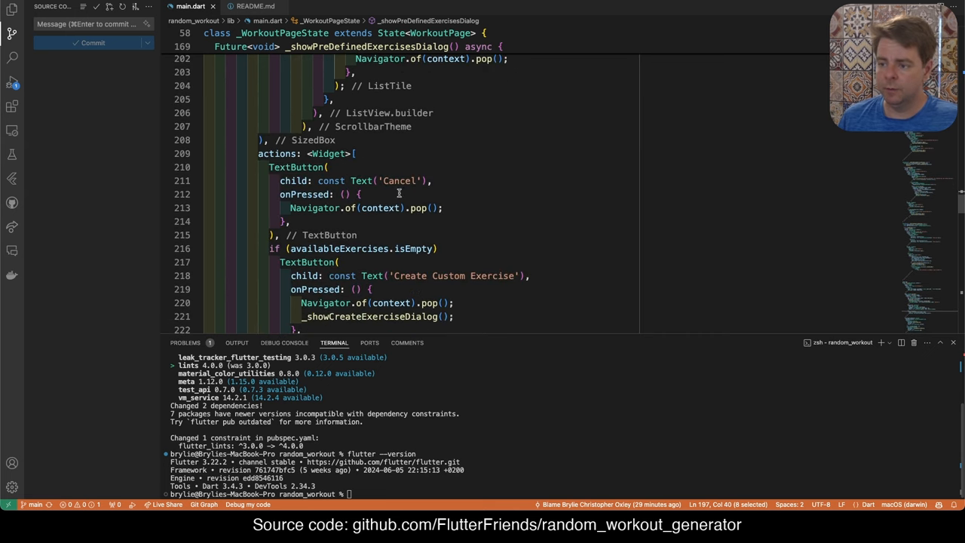
left_click(432, 180)
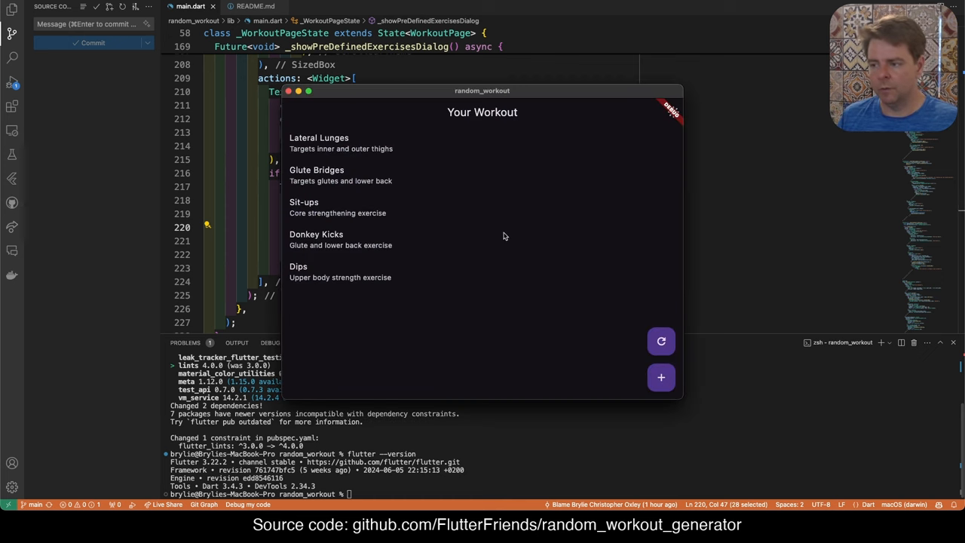
- Add Squats from the pre-defined exercises, then bring the pre-defined list back up and browse it
left_click(660, 377)
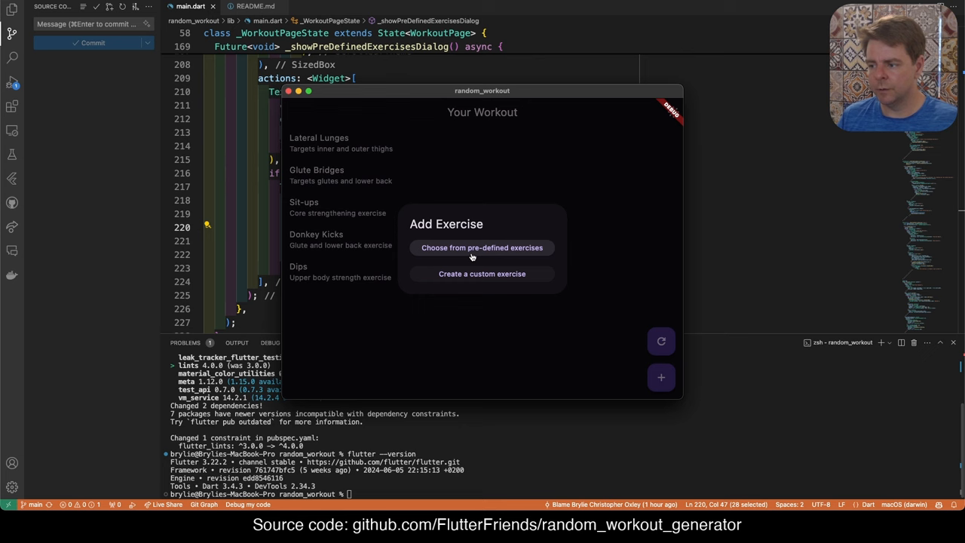
left_click(483, 247)
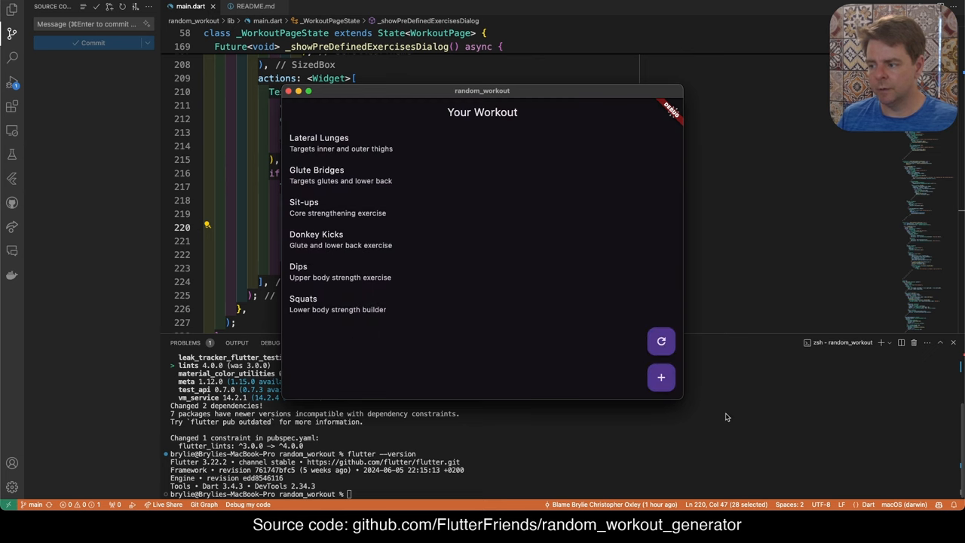
left_click(660, 376)
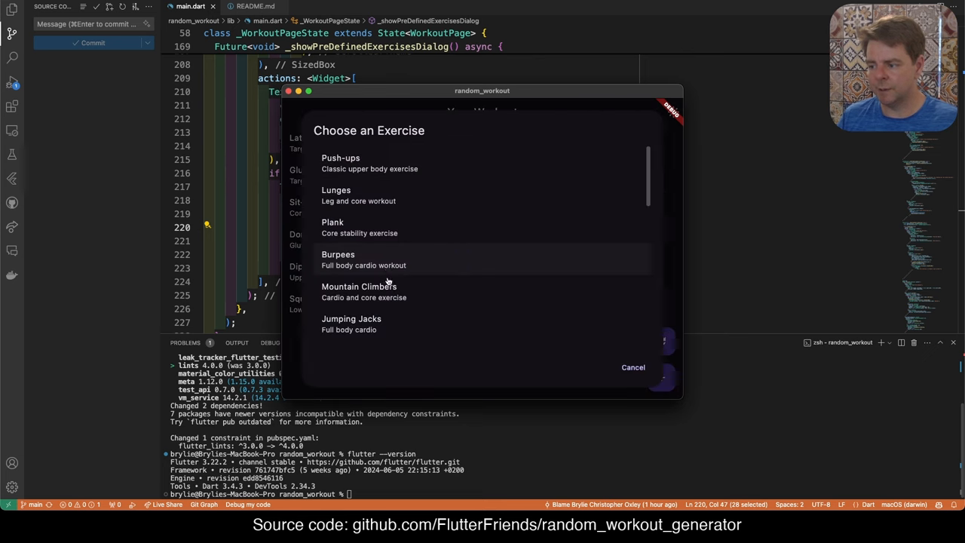
scroll("down", 3)
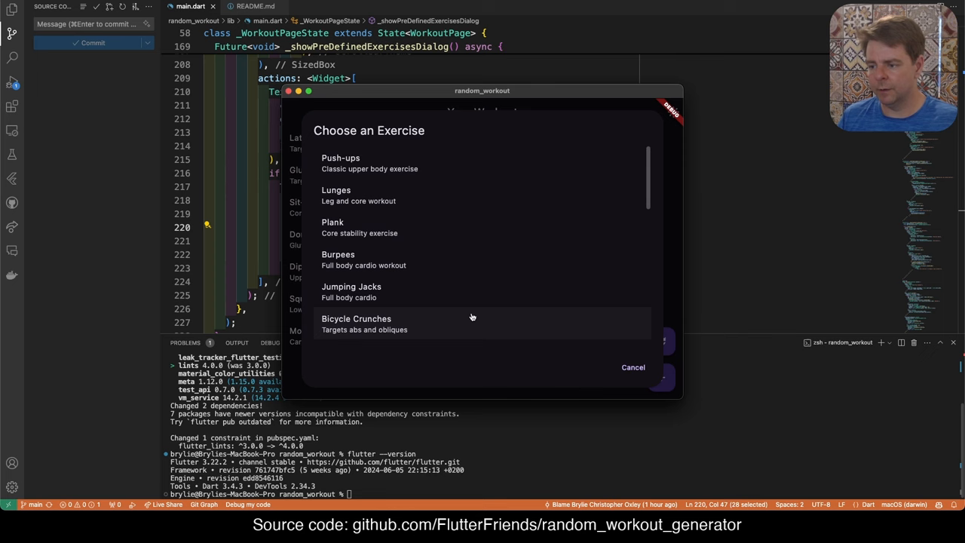
mouse_move(614, 361)
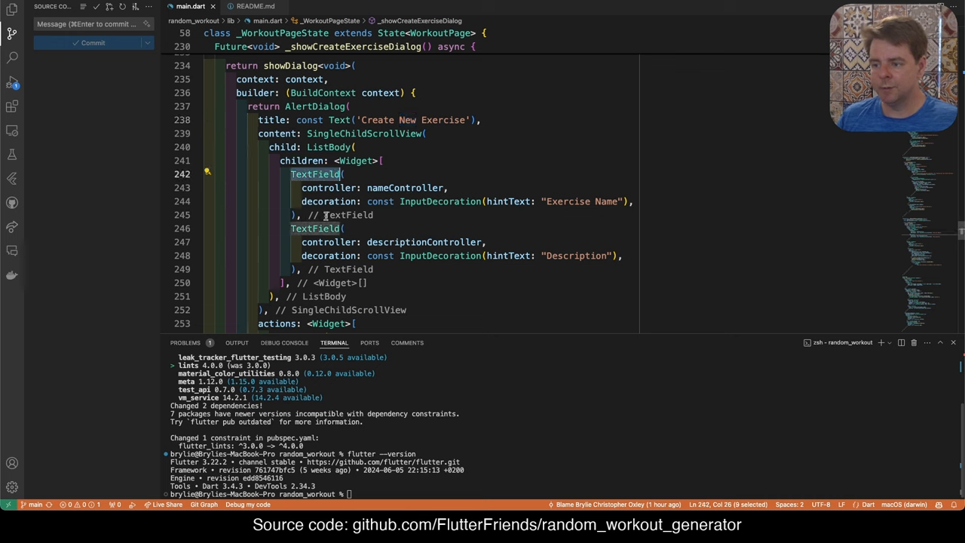
scroll("down", 3)
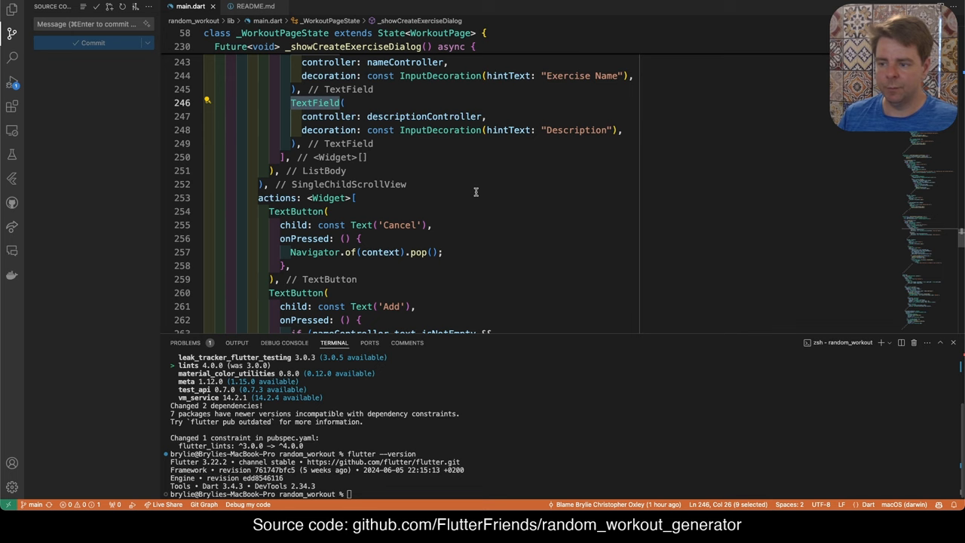
scroll("down", 3)
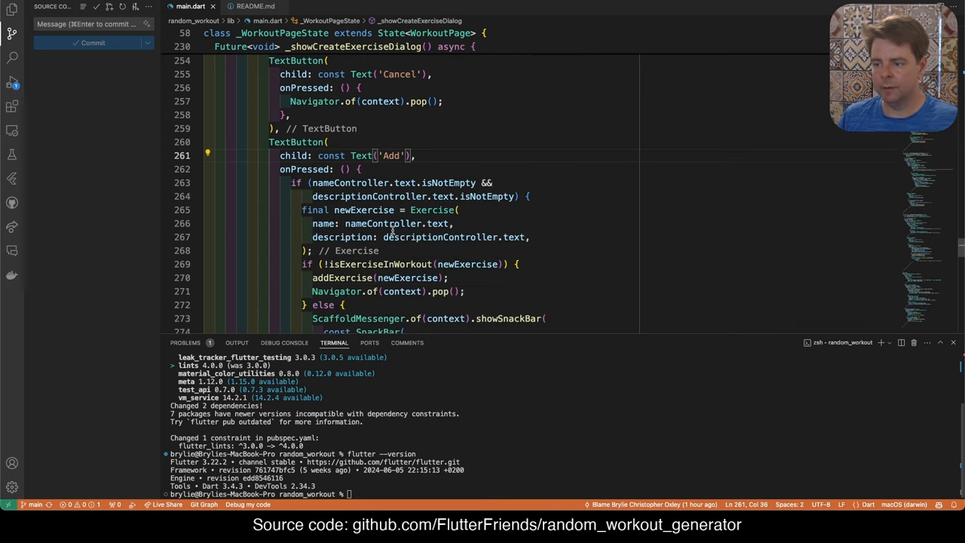
scroll("down", 3)
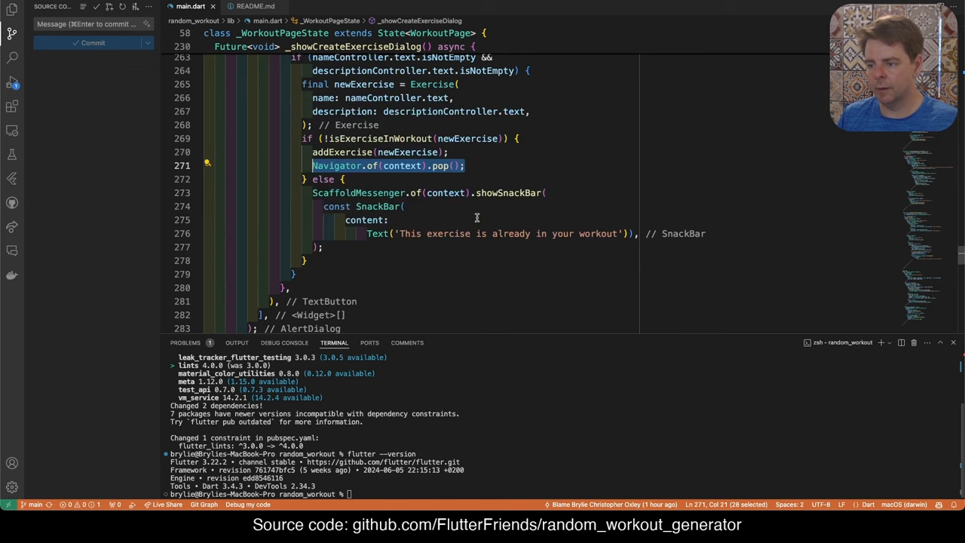
scroll("down", 3)
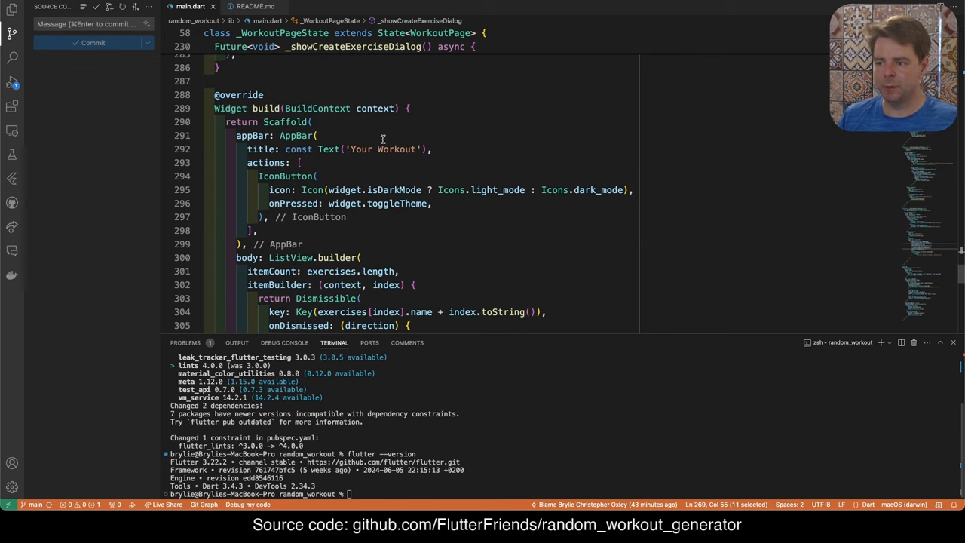
double_click(382, 149)
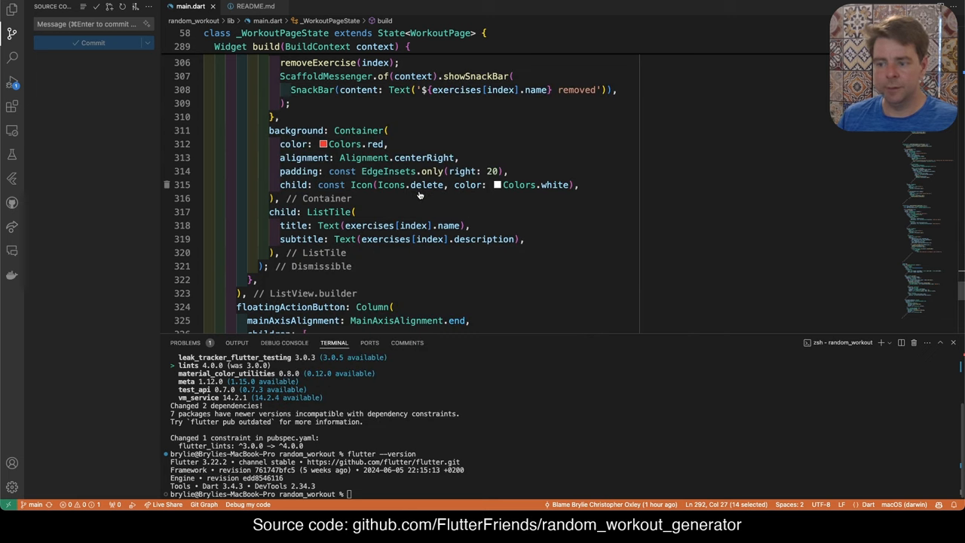
scroll("down", 3)
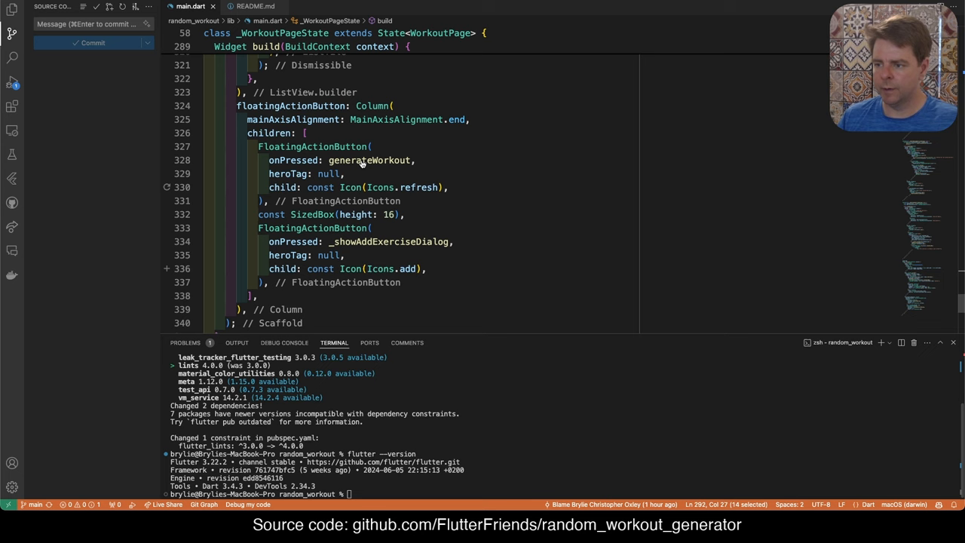
left_click(660, 377)
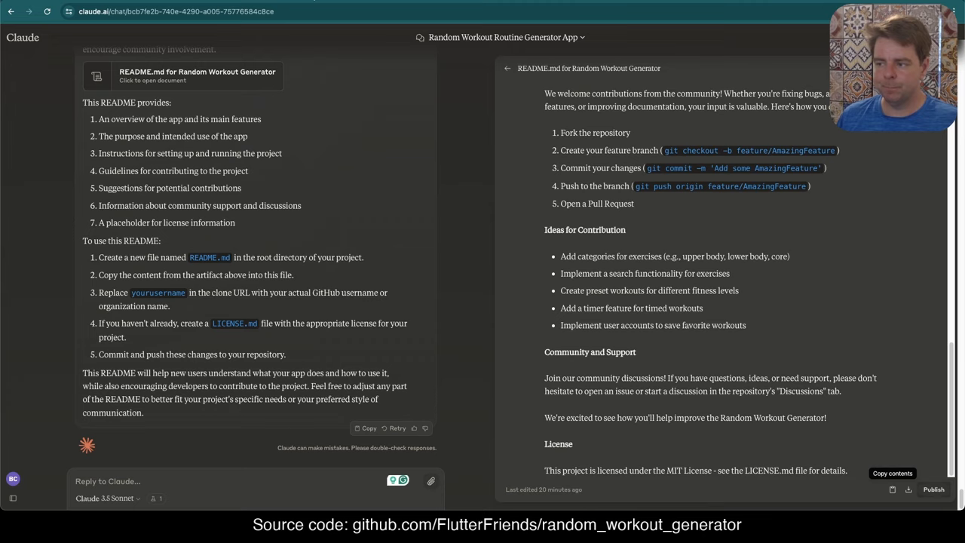
mouse_move(447, 393)
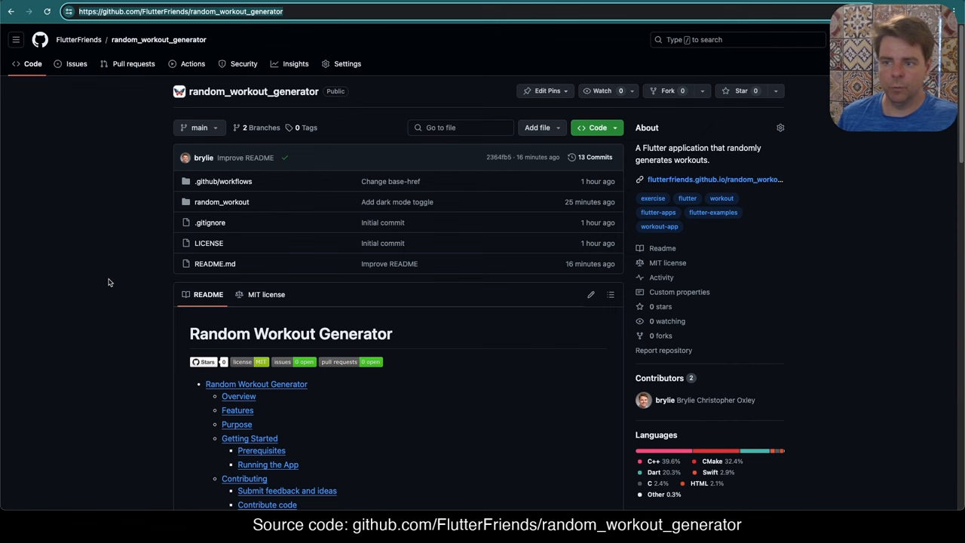
mouse_move(117, 221)
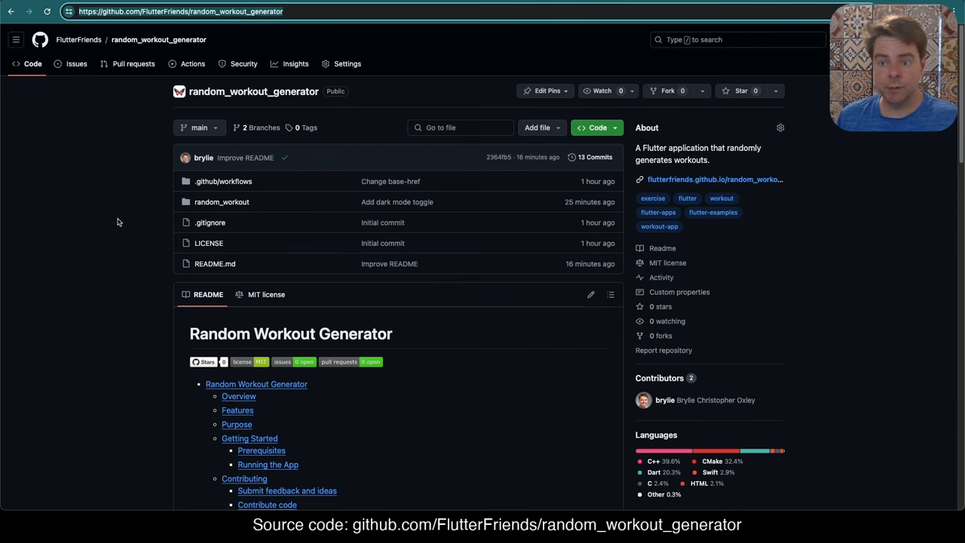
mouse_move(75, 63)
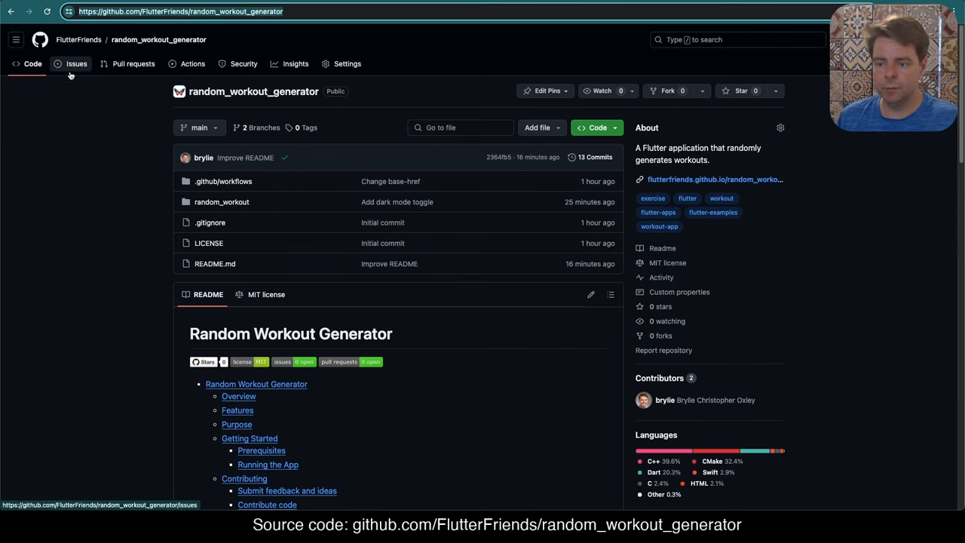
- Scroll the repository README down toward its License section
scroll("down", 3)
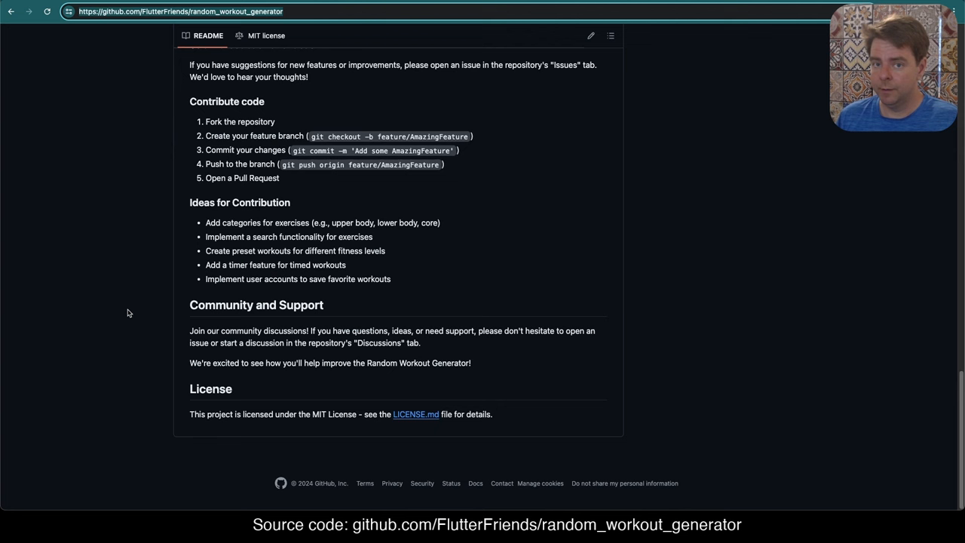
mouse_move(108, 264)
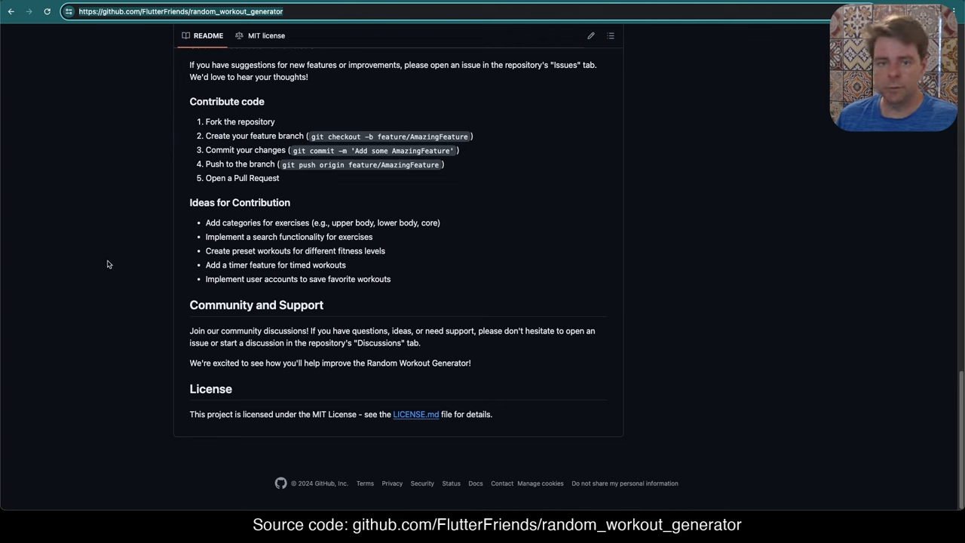